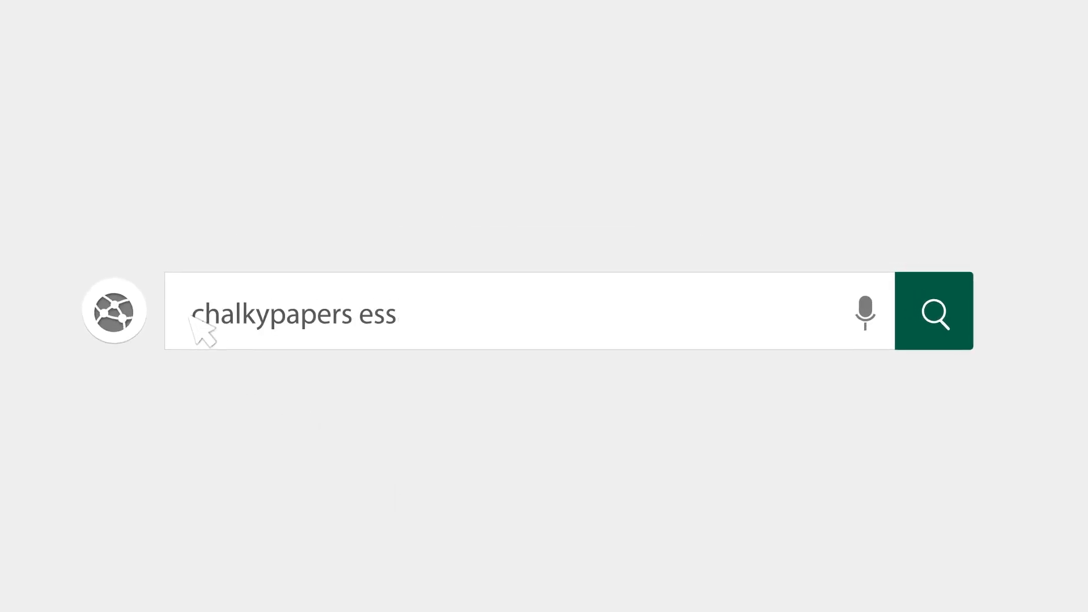
Type the title 'Importance of Self-Esteem & Self-Efficacy for College Students' as a bold centered heading.
{"action": "left_click", "coordinate": [935, 311]}
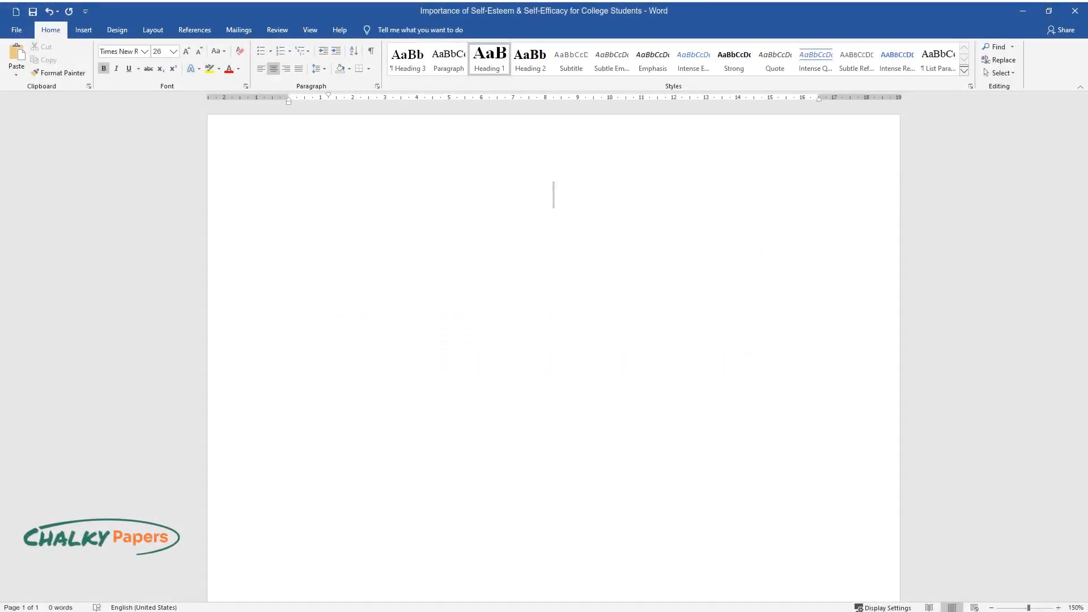
{"action": "type", "text": "Importance of"}
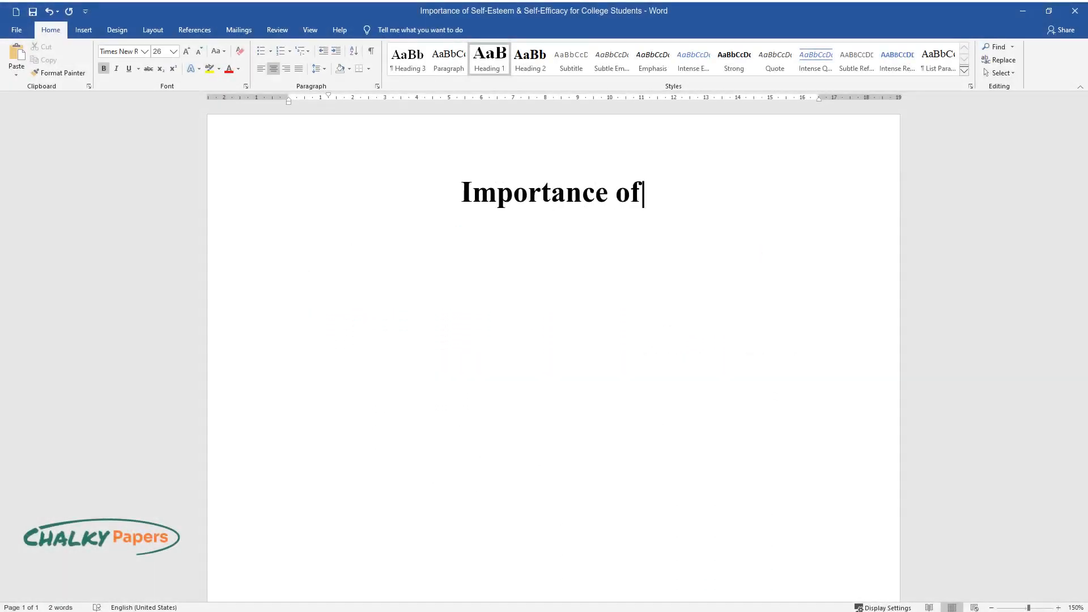
{"action": "type", "text": "Self-Esteem & Self-Efficacy for College Students"}
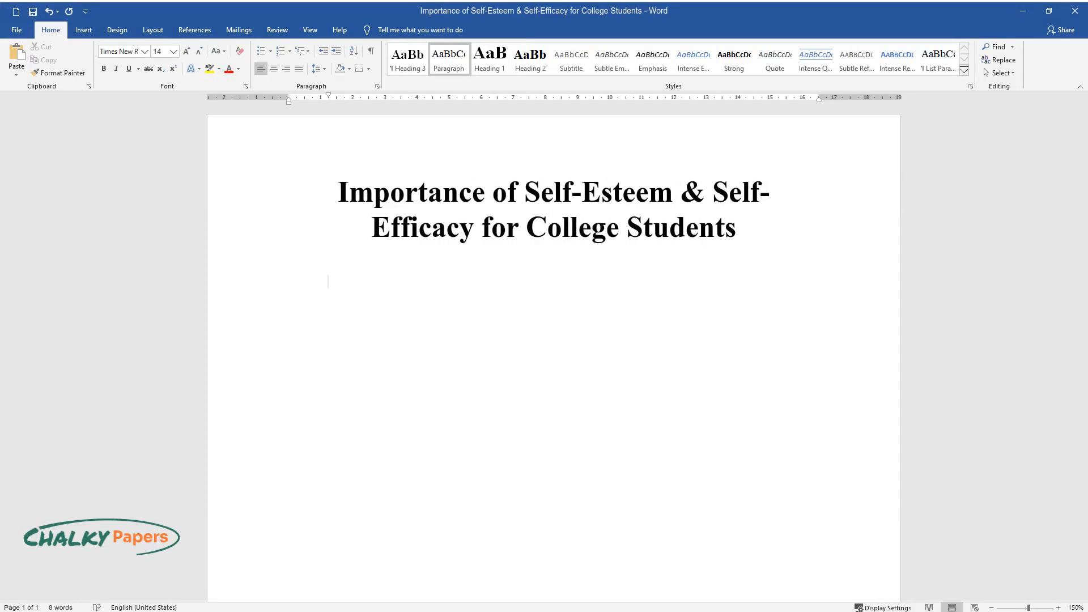
Begin the indented paragraph: self-efficacy lets people execute behaviors to achieve life goals and make significant decisions.
{"action": "type", "text": "Self-efficacy gives human bein"}
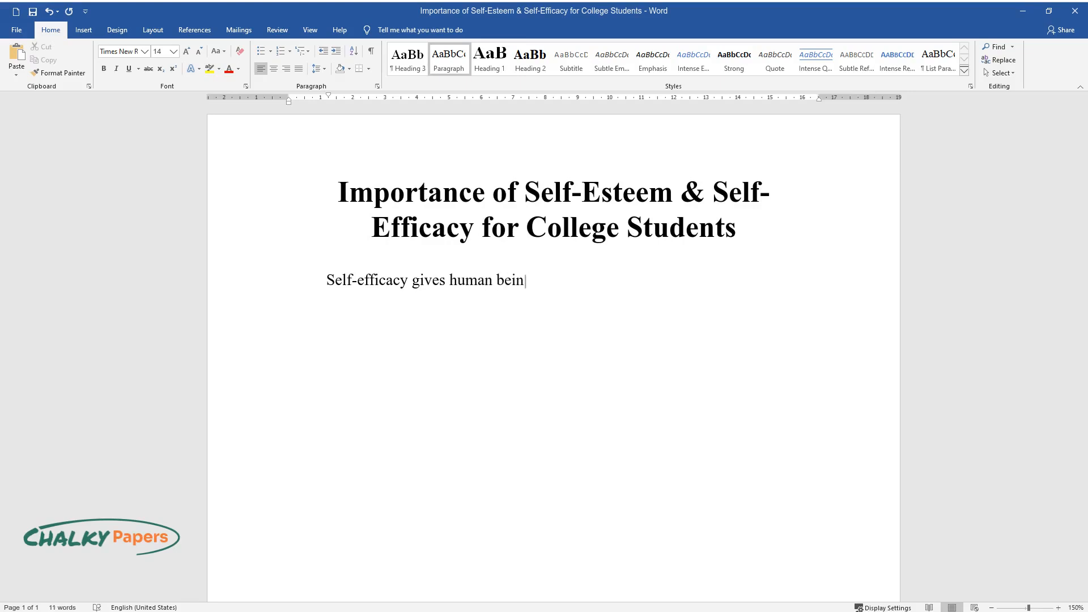
{"action": "type", "text": "gs the ability to execute behavior"}
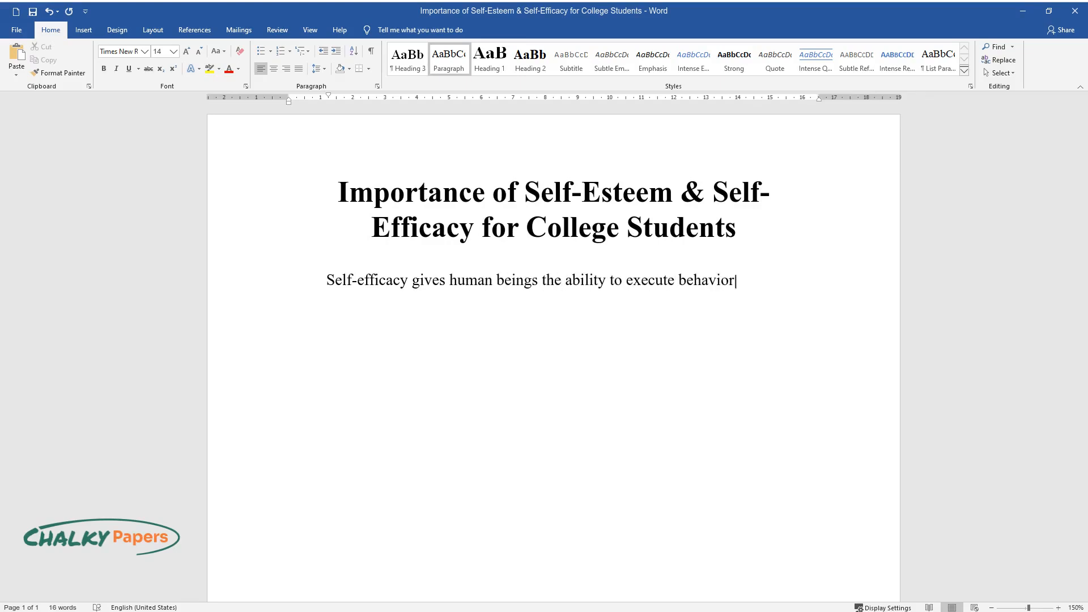
{"action": "type", "text": "s that will make them achieve the"}
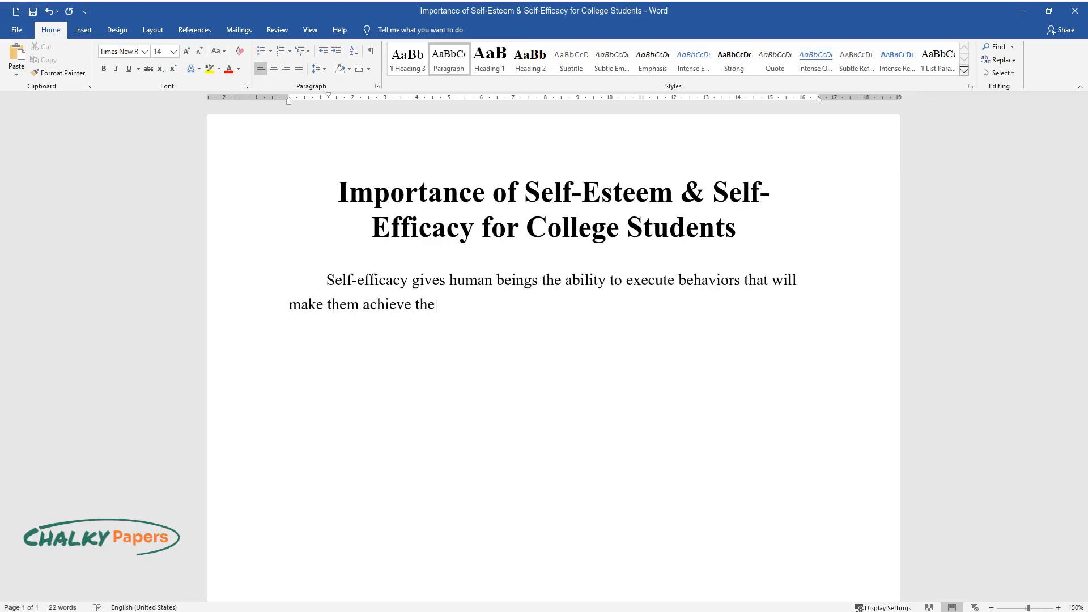
{"action": "type", "text": "ir life goals. Self-efficacy affe"}
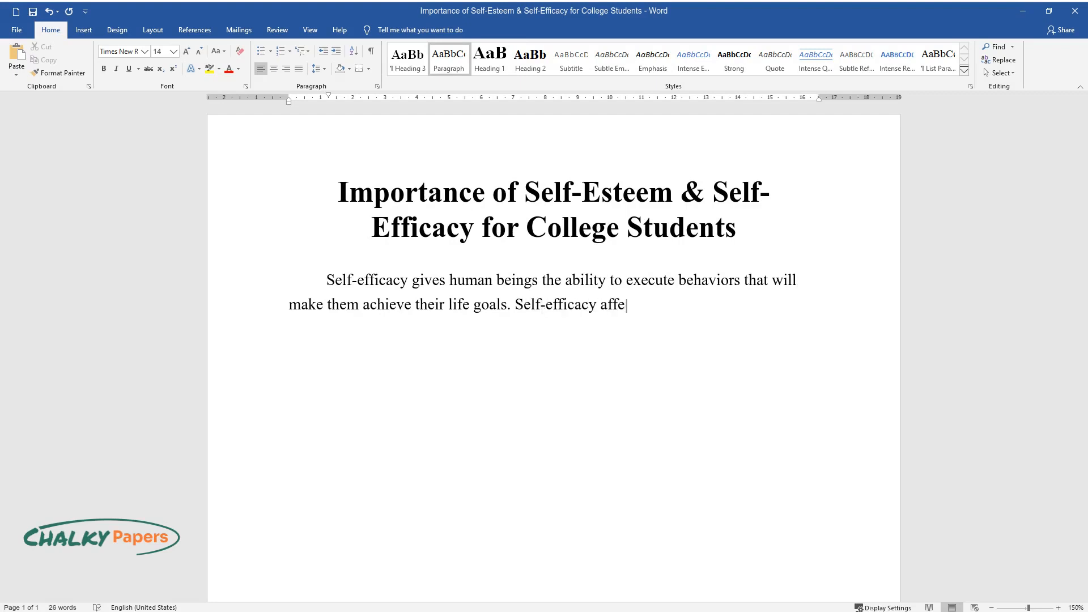
{"action": "type", "text": "cts every area of a person’s life,"}
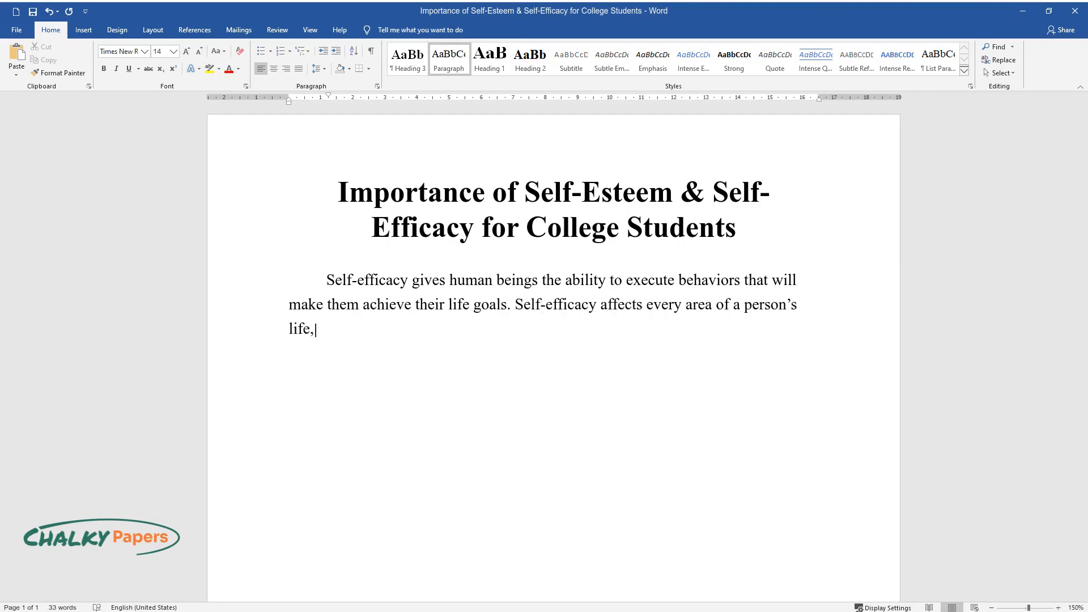
{"action": "type", "text": "influencing an individual to mak"}
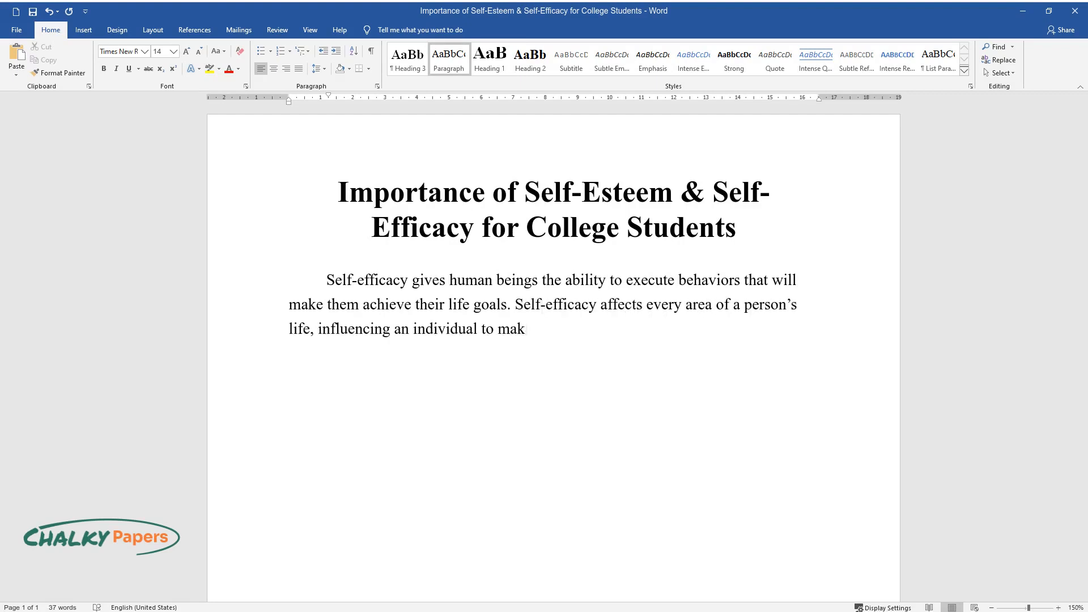
{"action": "type", "text": "e significant decisions. Specific"}
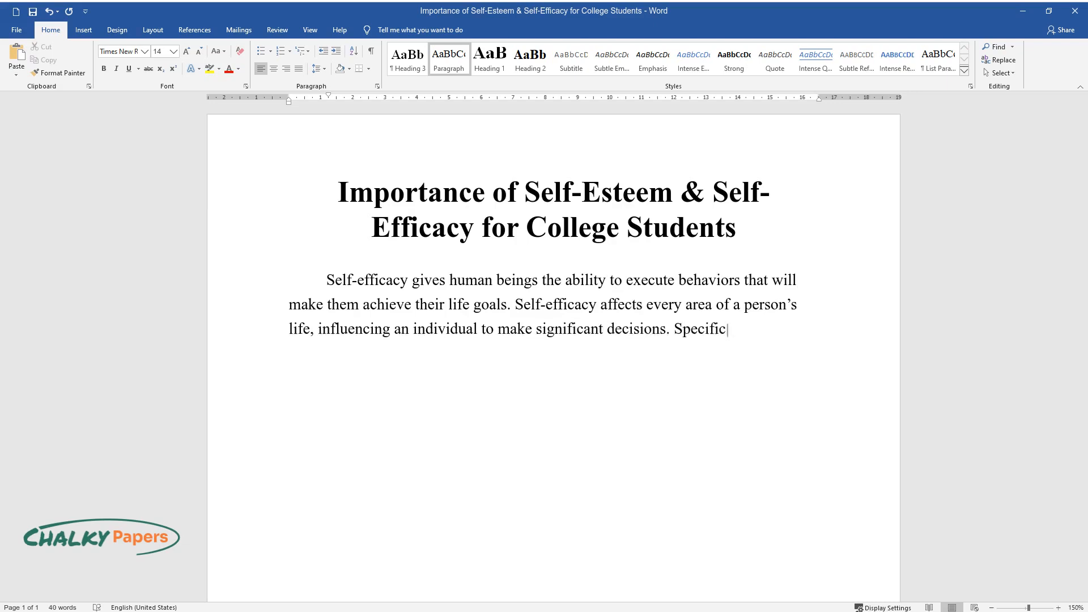
Continue that self-efficacy is vital when facing challenges and has a significant impact on personality.
{"action": "type", "text": "ally, self-efficacy is vital when"}
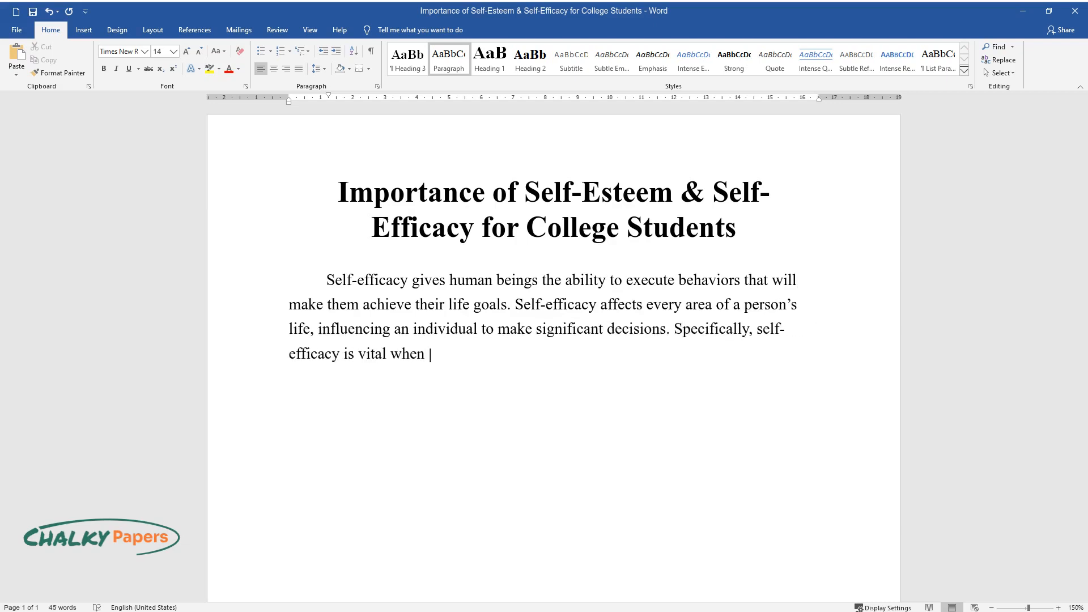
{"action": "type", "text": "a person is faced with challenges"}
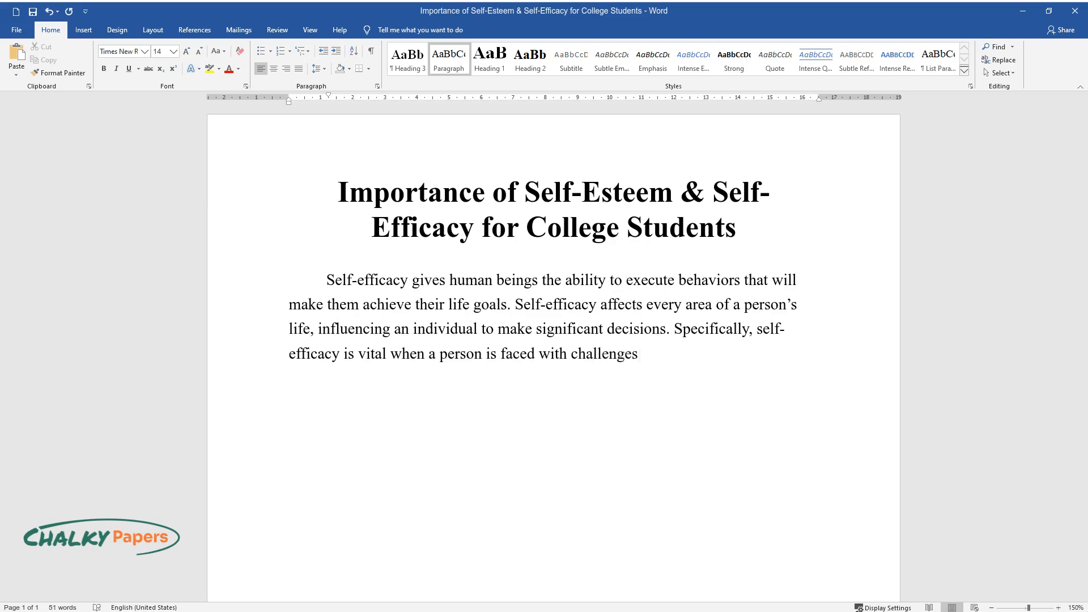
{"action": "type", "text": "or has to decide on something important that will significantly in"}
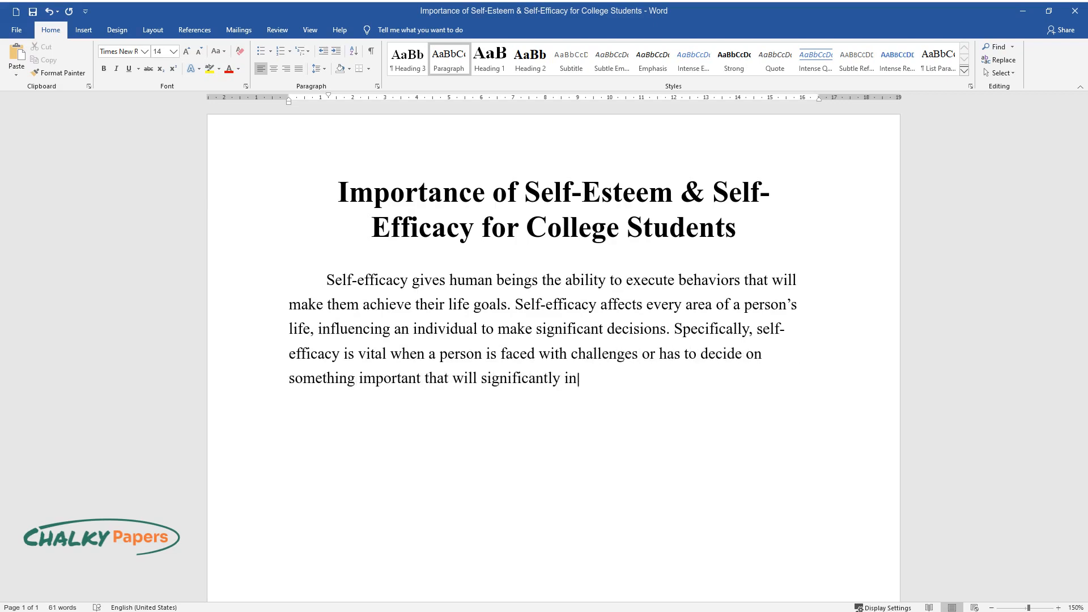
{"action": "type", "text": "fluence their life. A strong sense of"}
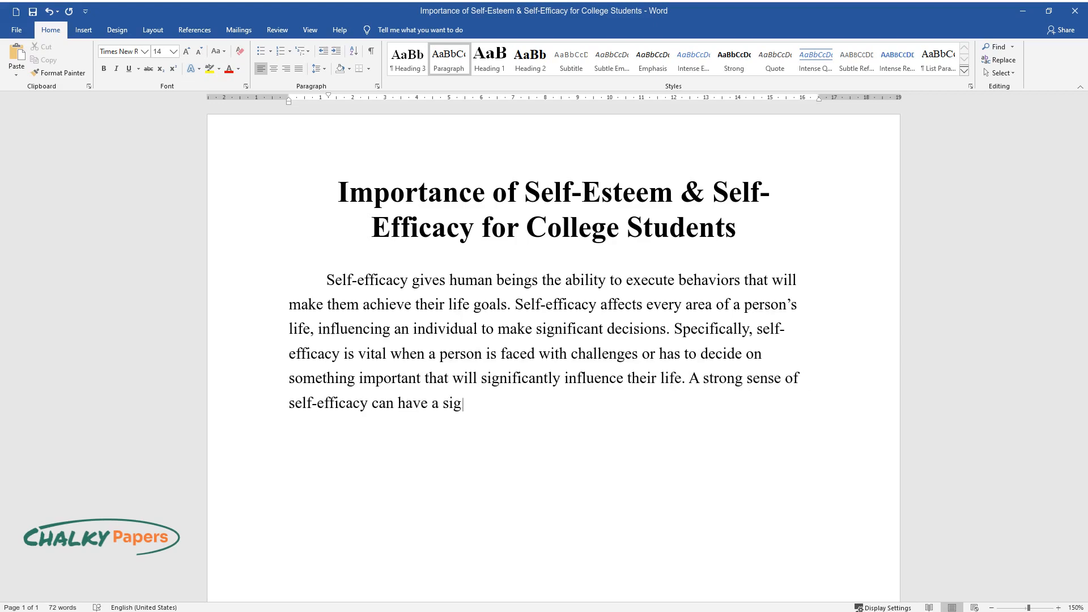
{"action": "type", "text": "nificant impact on the personality of a person. It"}
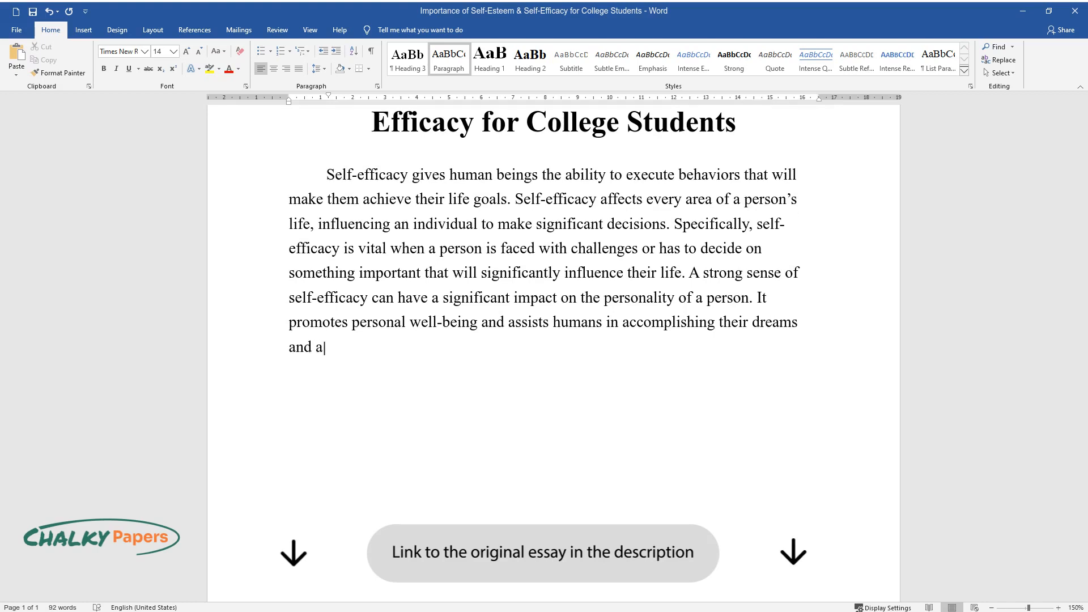
Write that individuals use good or bad experiences as motivators, shaping personality toward positivity and control.
{"action": "type", "text": "spirations in life. When individuals have high self-efficacy, they turn every"}
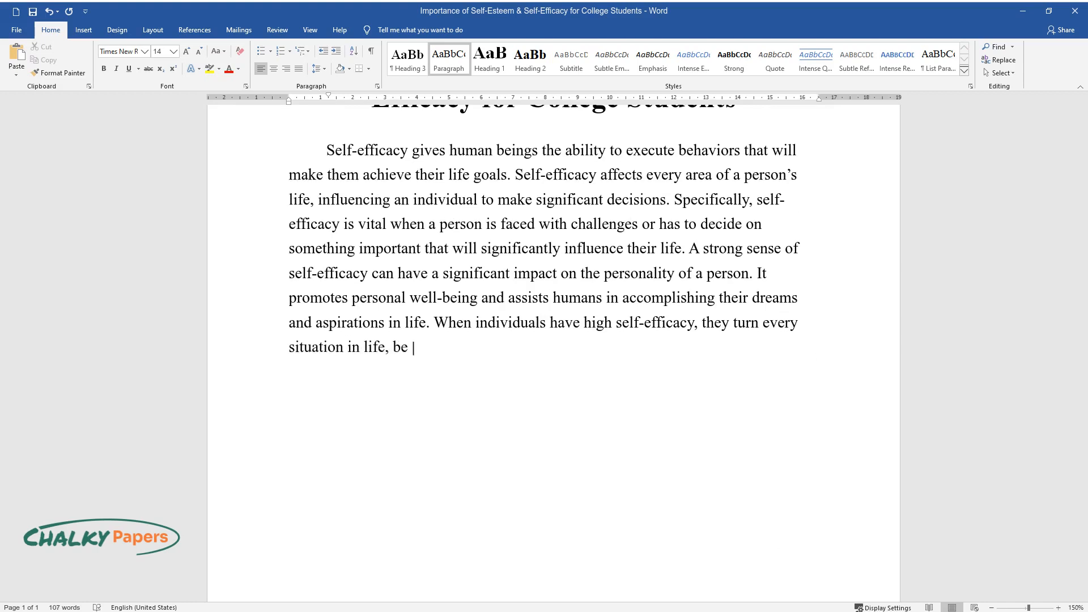
{"action": "type", "text": "either good or bad, to work in th"}
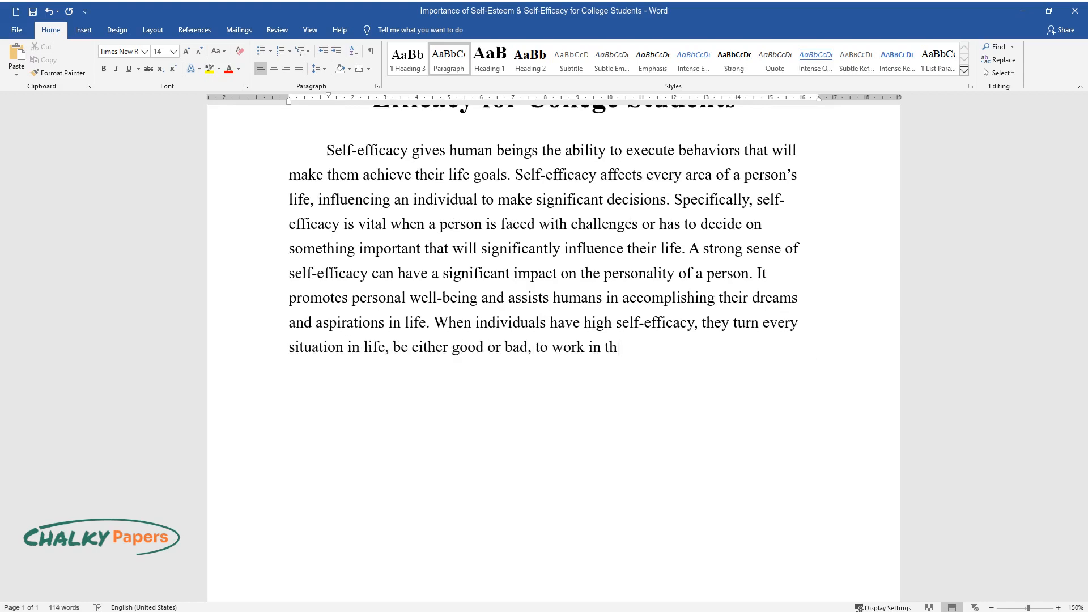
{"action": "type", "text": "eir favor. Specifically, they use"}
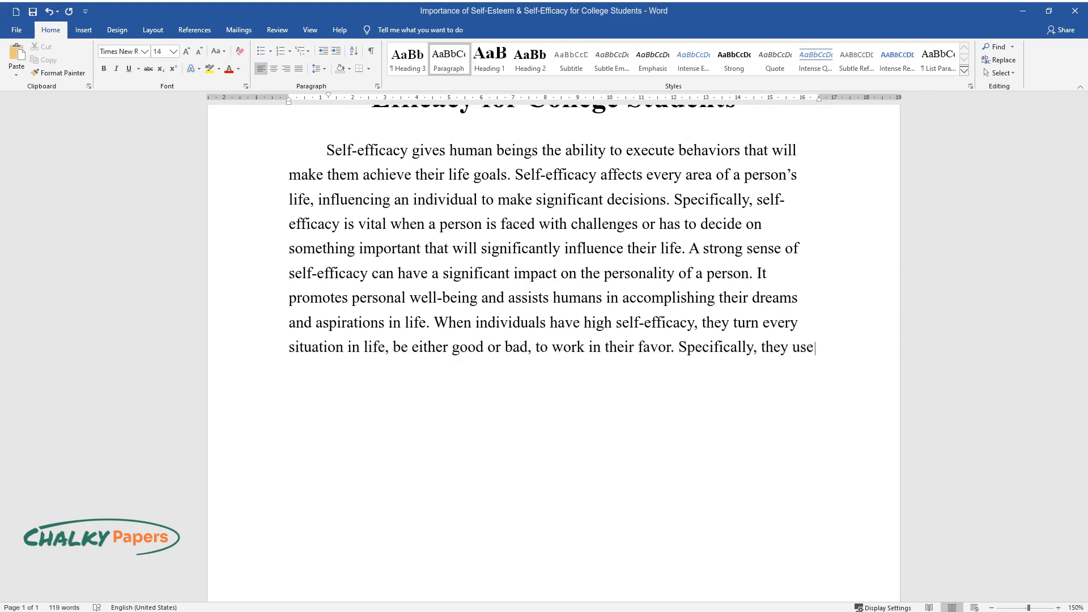
{"action": "type", "text": "challenges as motivators to striv"}
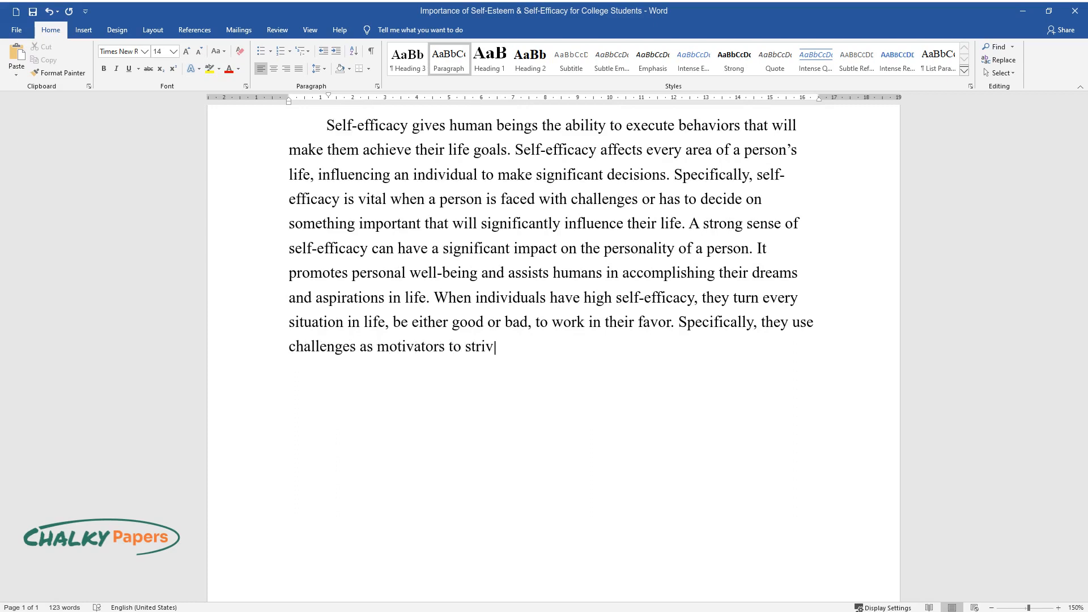
{"action": "type", "text": "e for something worthy by learning lessons and"}
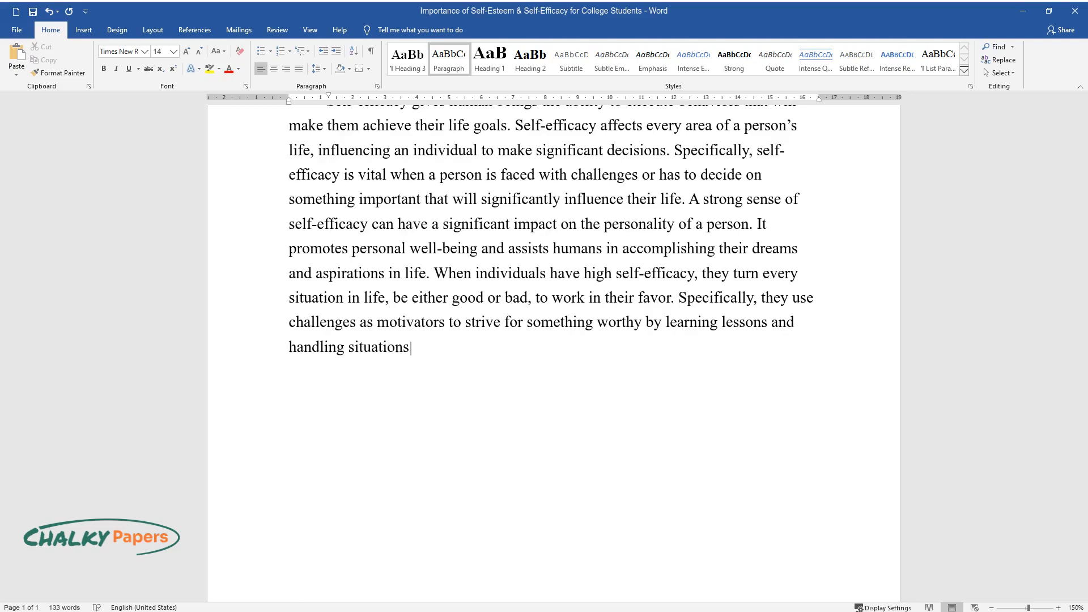
{"action": "type", "text": "in case they face similar instanc"}
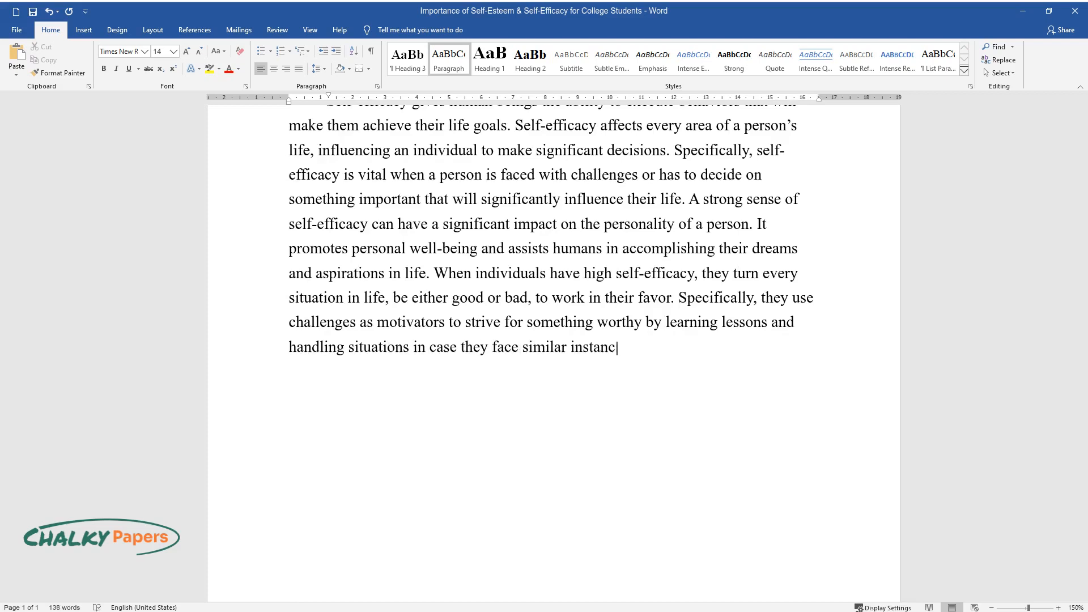
{"action": "type", "text": "es in the future. Self-efficacy s"}
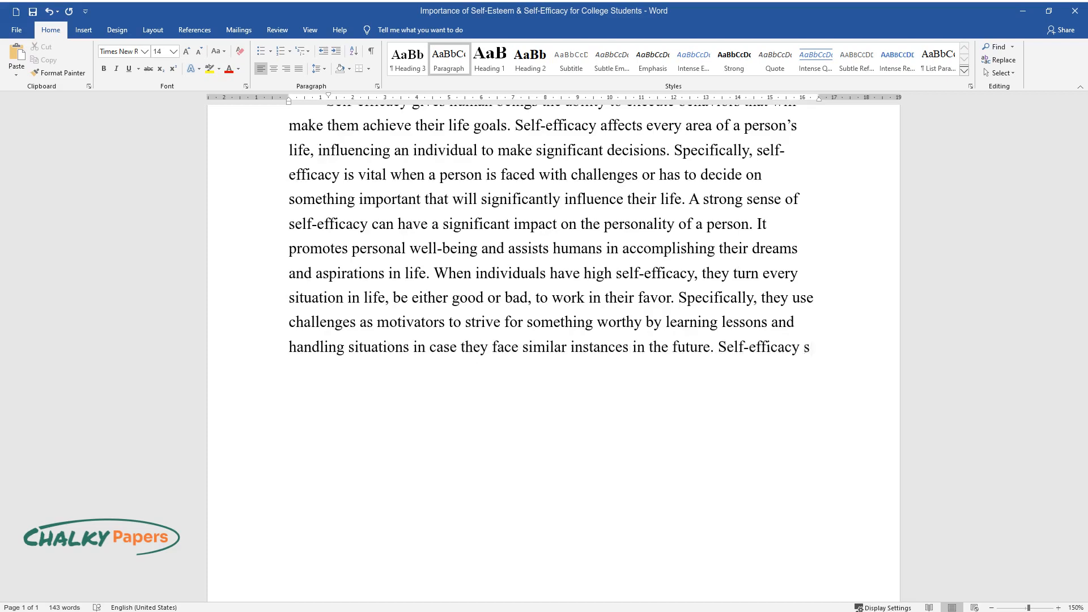
{"action": "type", "text": "hapes a person's personality to meet threatening situations with po"}
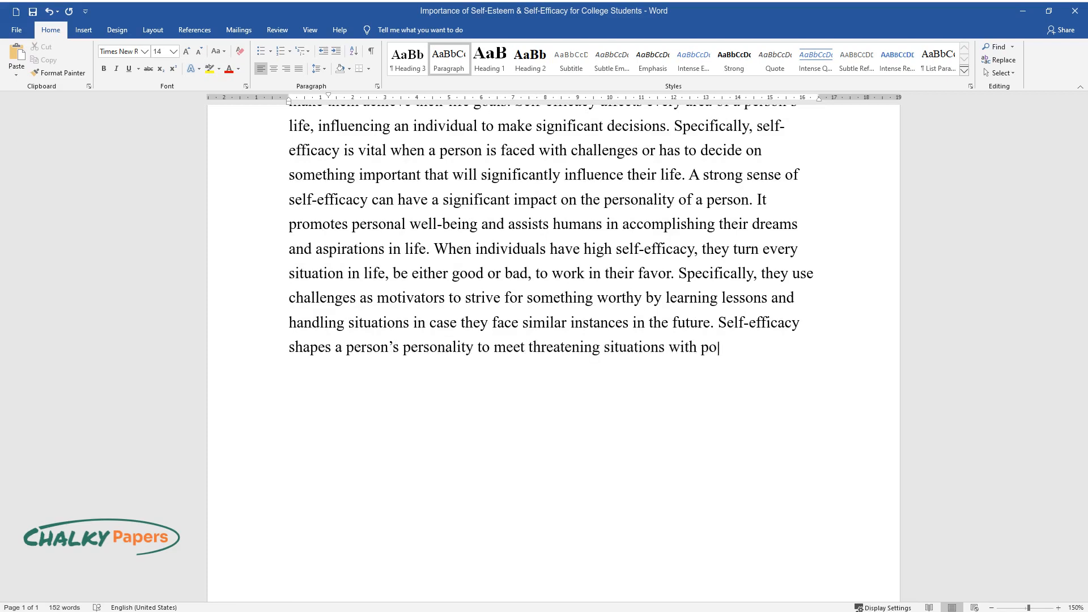
{"action": "type", "text": "sitivity and the belief that they"}
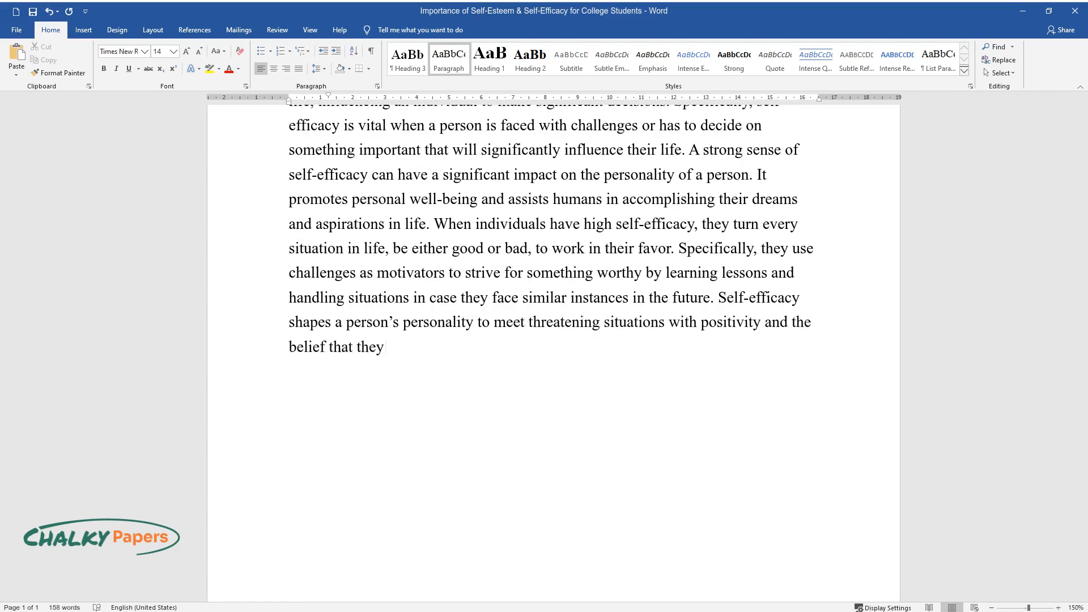
{"action": "type", "text": "will control them. For example,"}
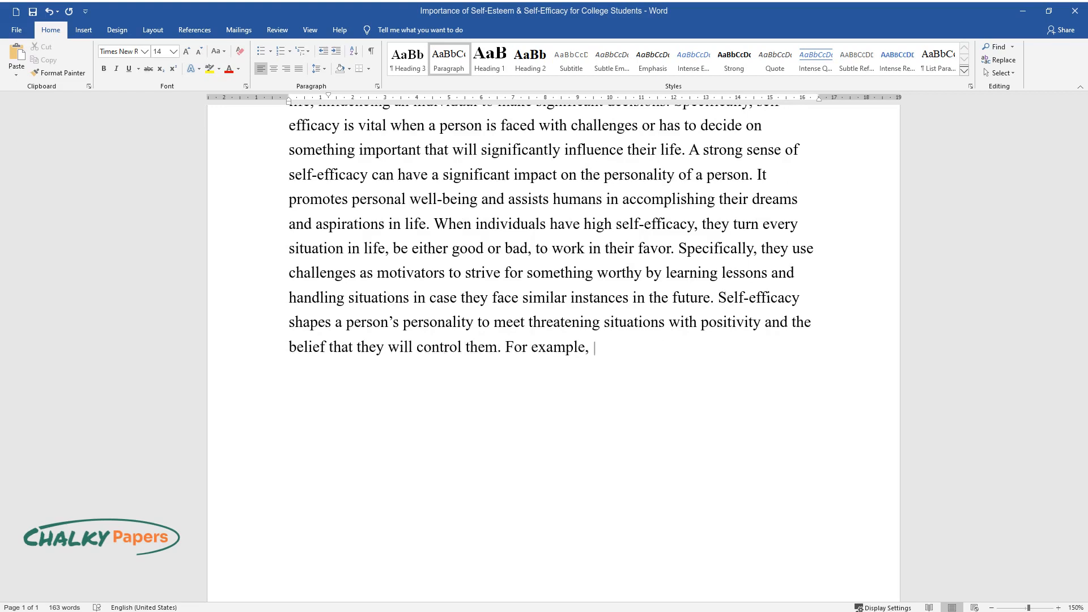
Add the example of Job keeping high self-efficacy while his friends urging him to disown God had low self-efficacy.
{"action": "type", "text": "Job in the bible was faced with a"}
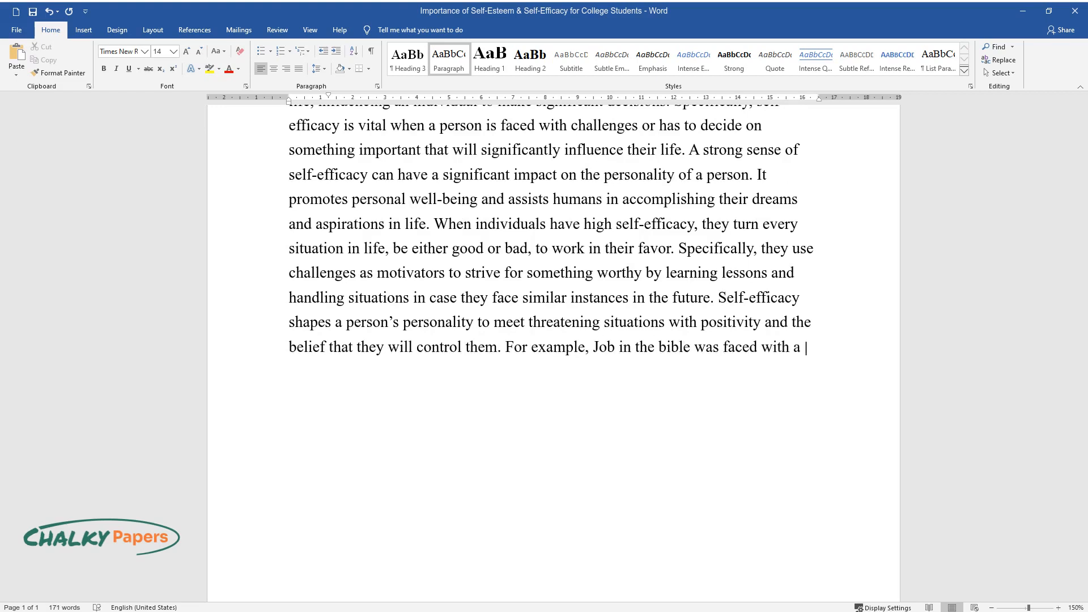
{"action": "type", "text": "difficult moment where he lost ev"}
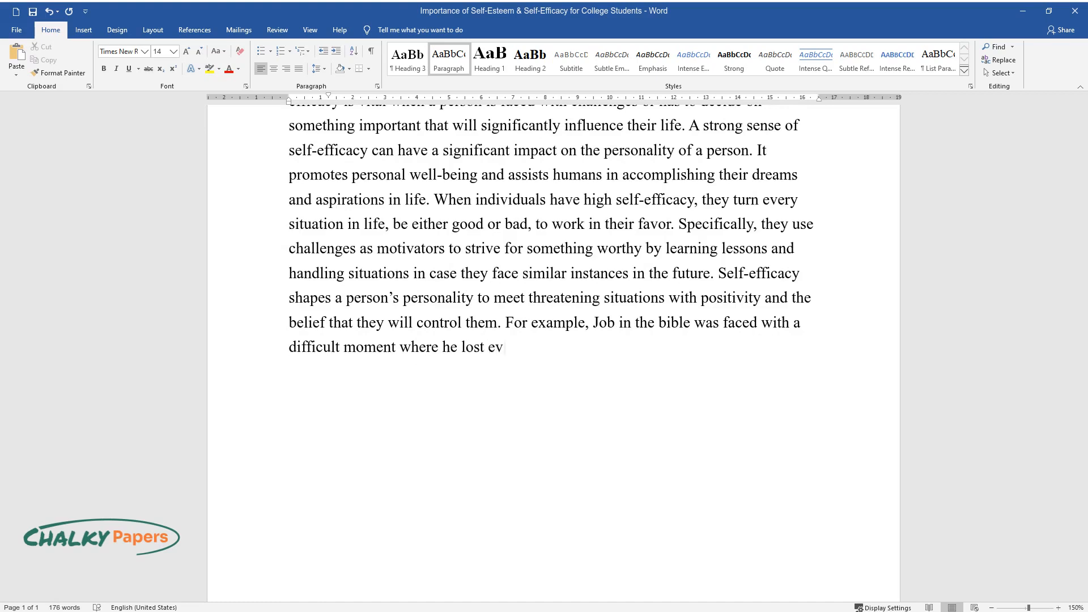
{"action": "type", "text": "erything but still had hope that"}
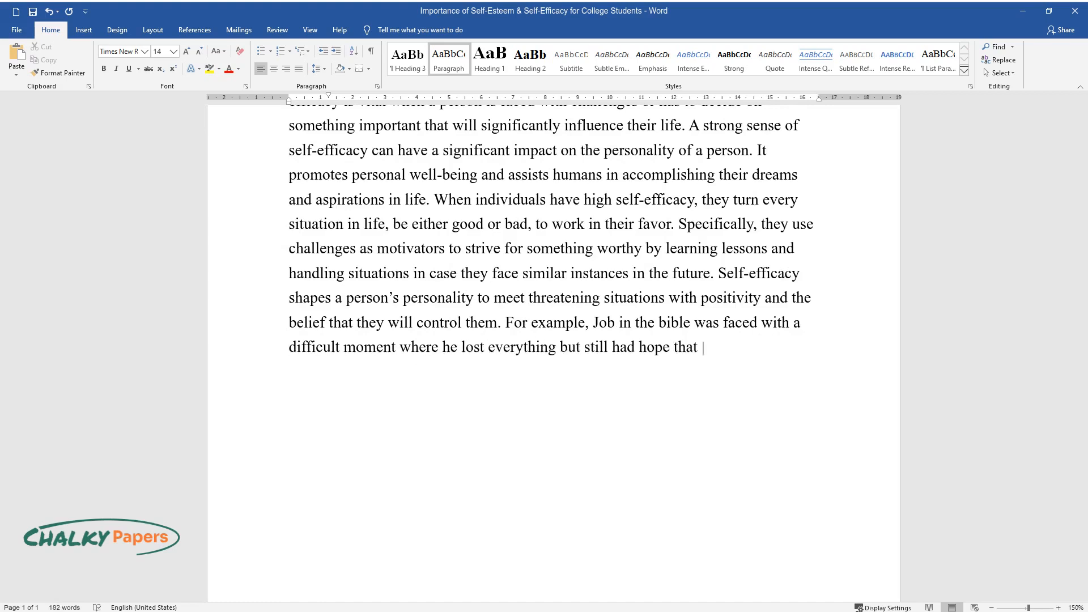
{"action": "type", "text": "God was in control. In this circum"}
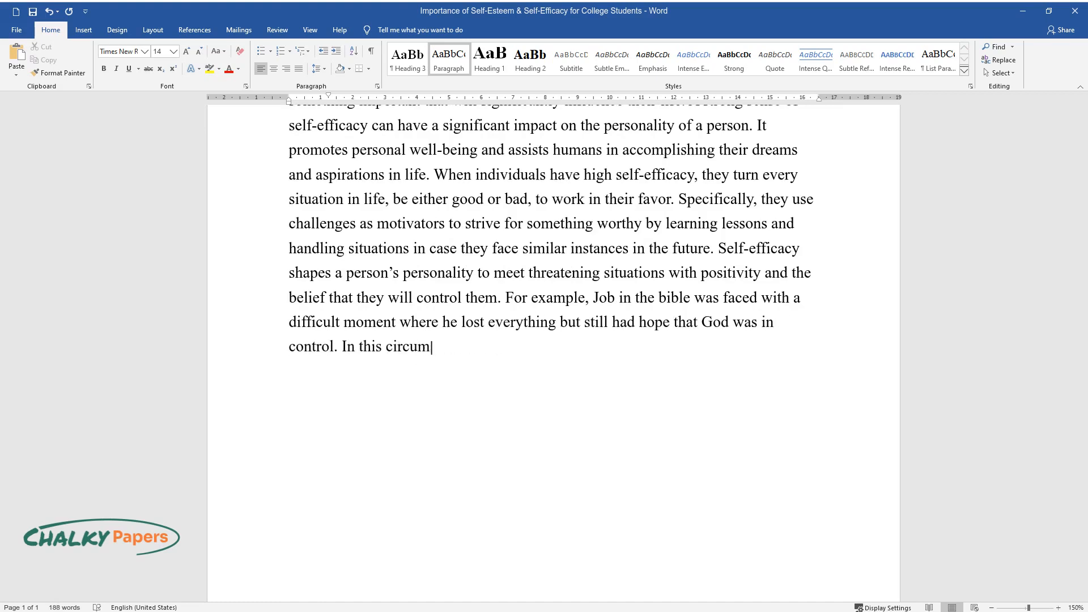
{"action": "type", "text": "stance, Job had a high self-effic"}
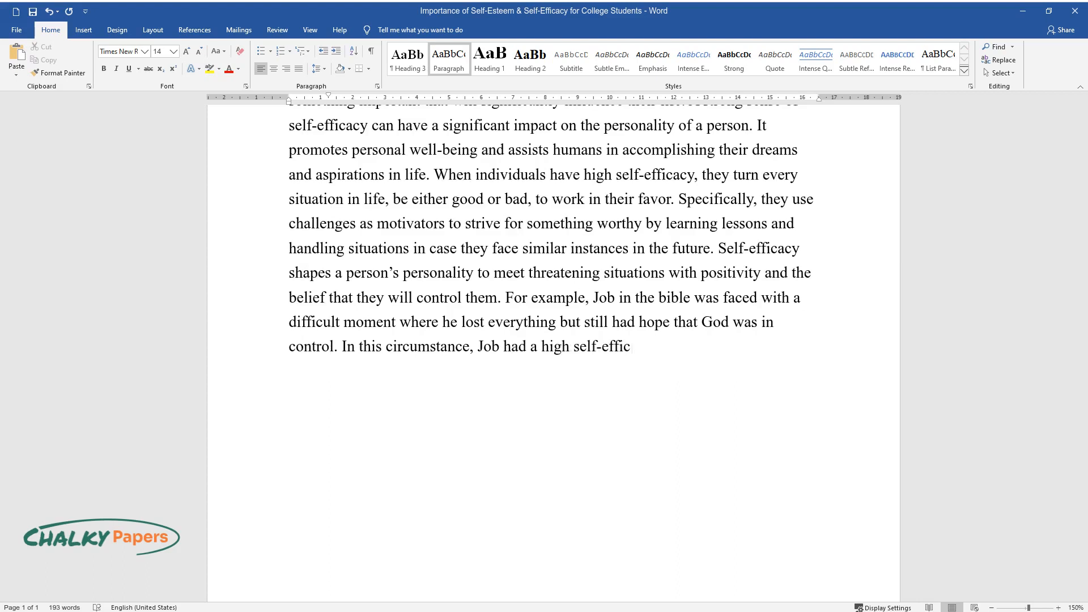
{"action": "type", "text": "acy, while his friends who were e"}
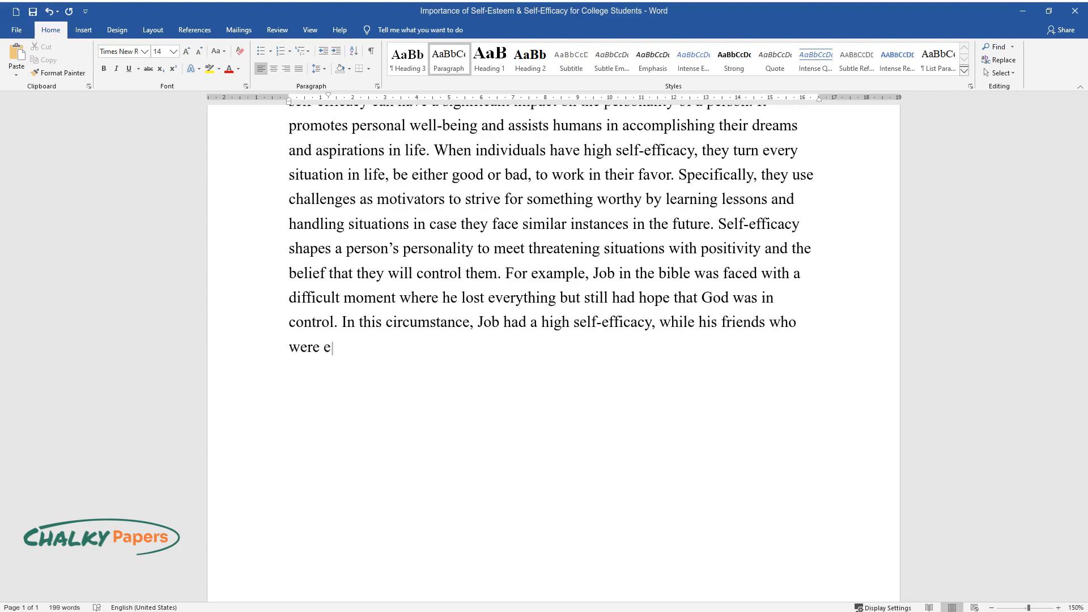
{"action": "type", "text": "ncouraging him to disown God had a"}
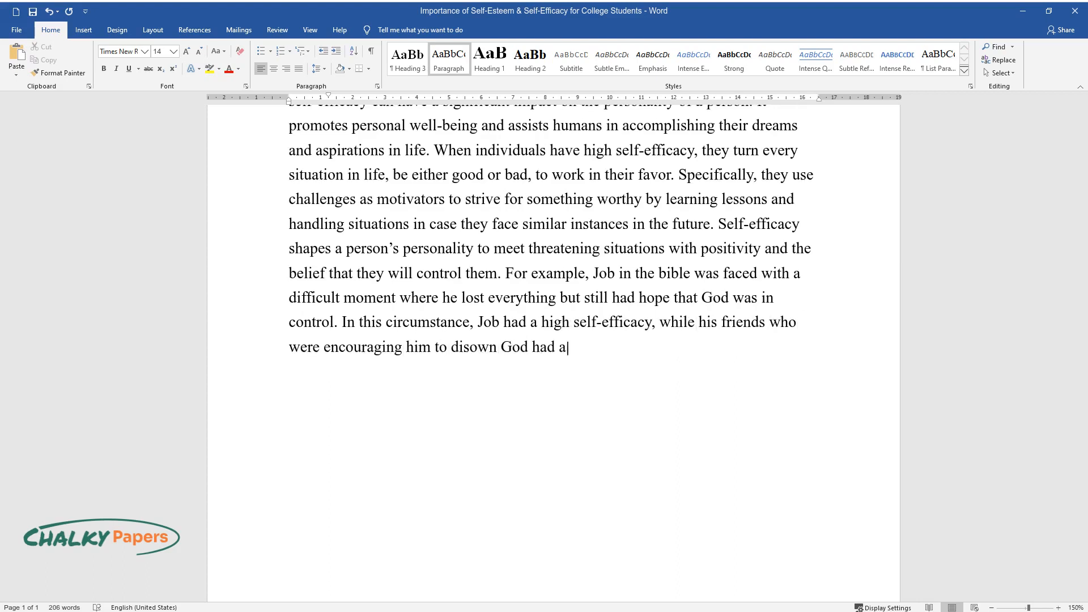
{"action": "type", "text": "low self-efficacy. At long last, Job get"}
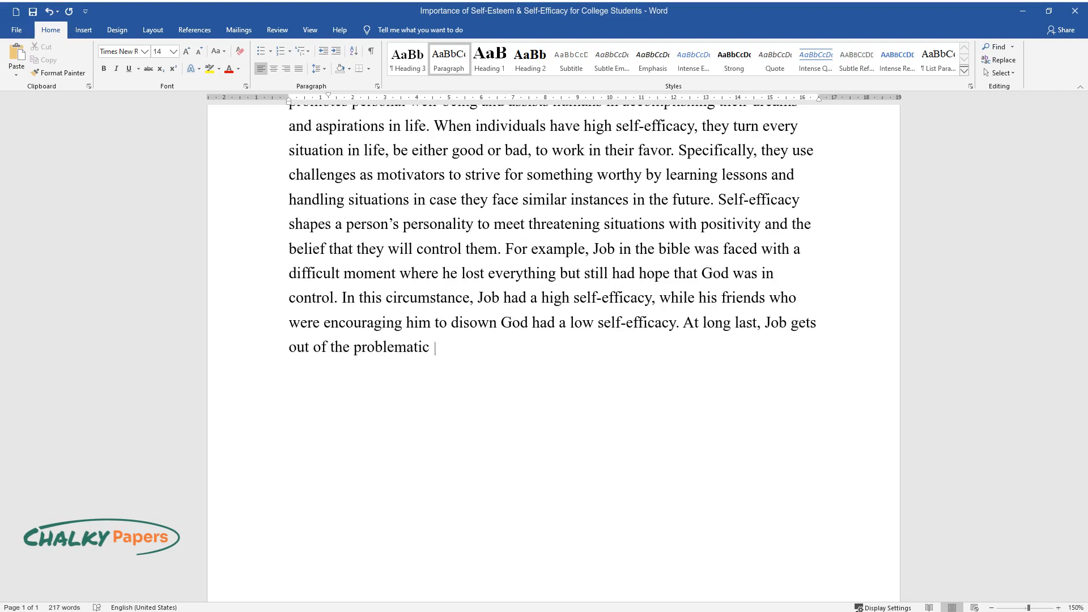
Conclude that self-efficacy can influence personality negatively or positively, then start the MBTI paragraph.
{"action": "type", "text": "situations, making him stronger an"}
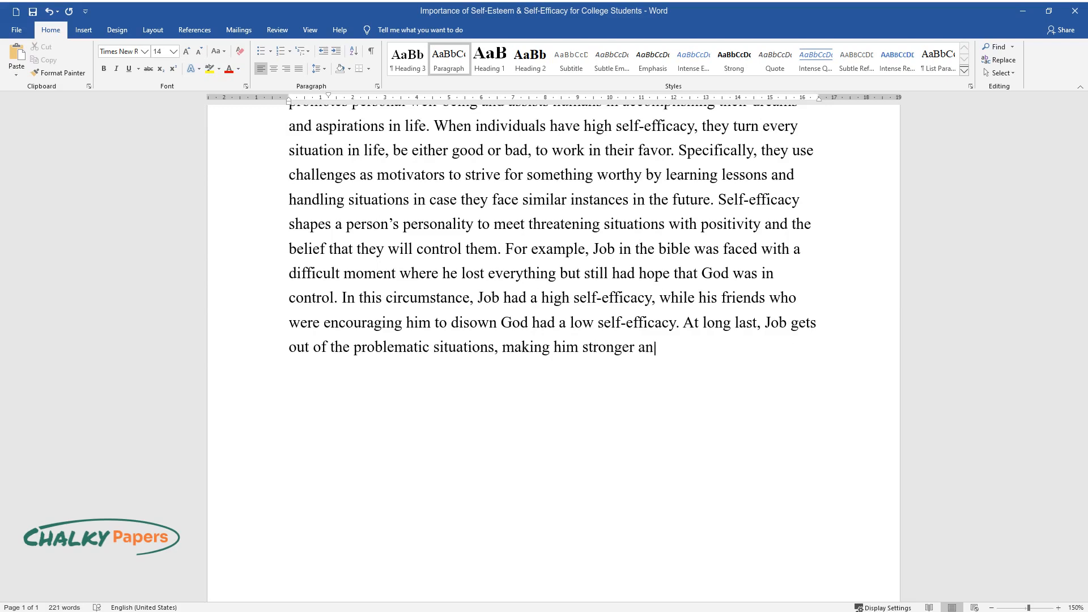
{"action": "type", "text": "d have more faith in God. Hence,"}
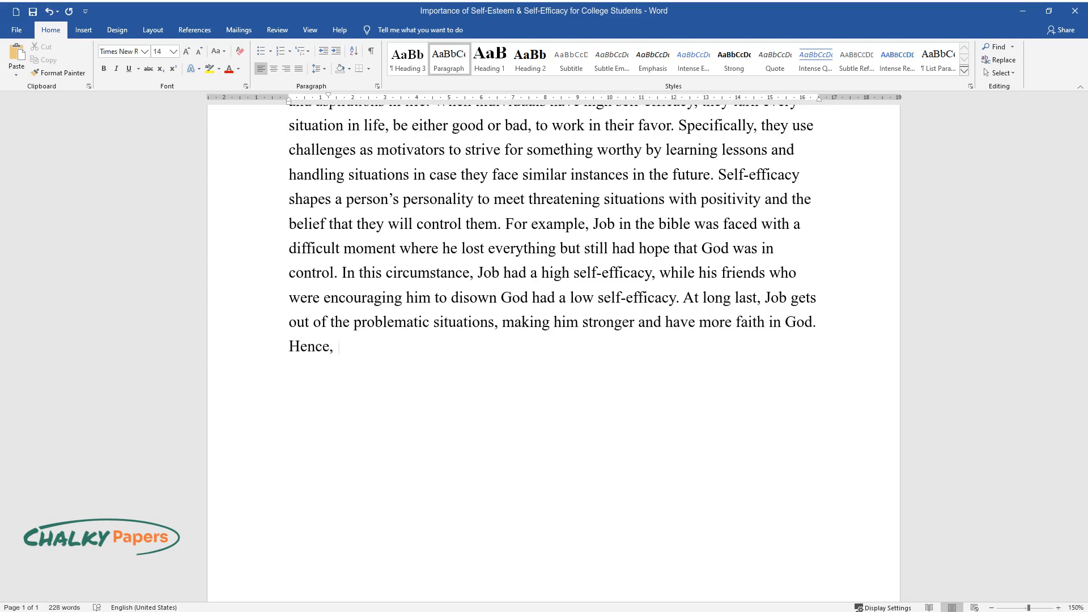
{"action": "type", "text": "self-efficacy can influence the personality negatively or positivel"}
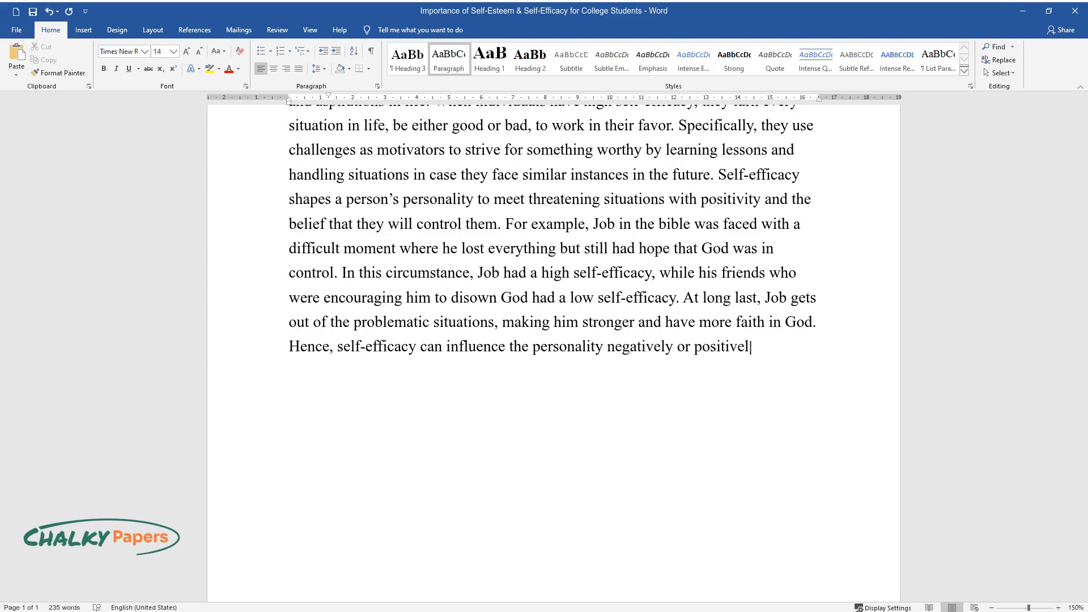
{"action": "type", "text": "MBTI ca"}
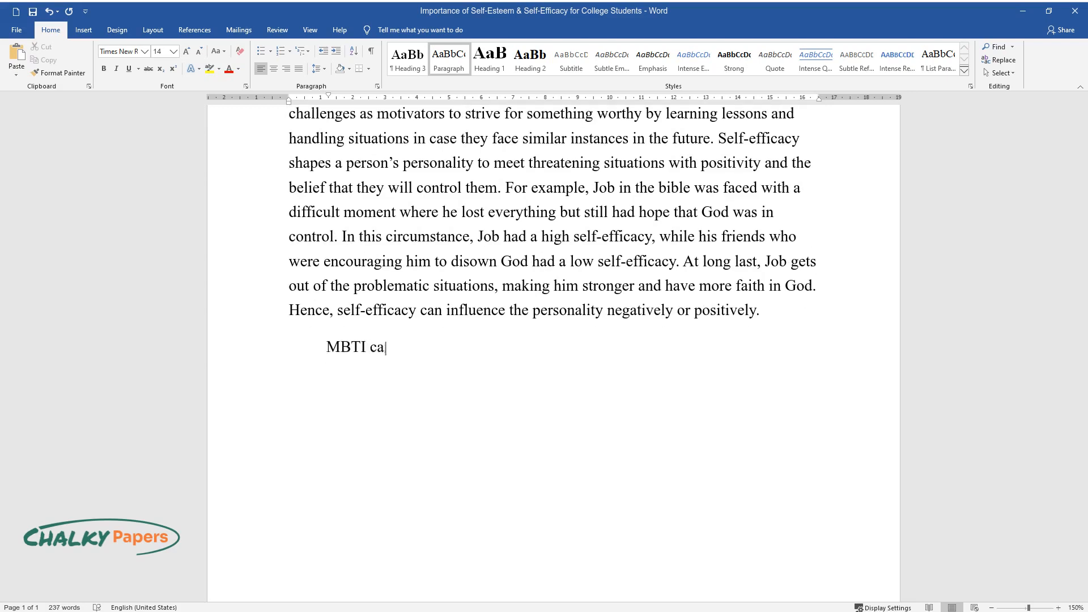
Write that the MBTI test identifies personalities and traits from socialization and education affect self-efficacy.
{"action": "type", "text": "n influence the efficacy of a pe"}
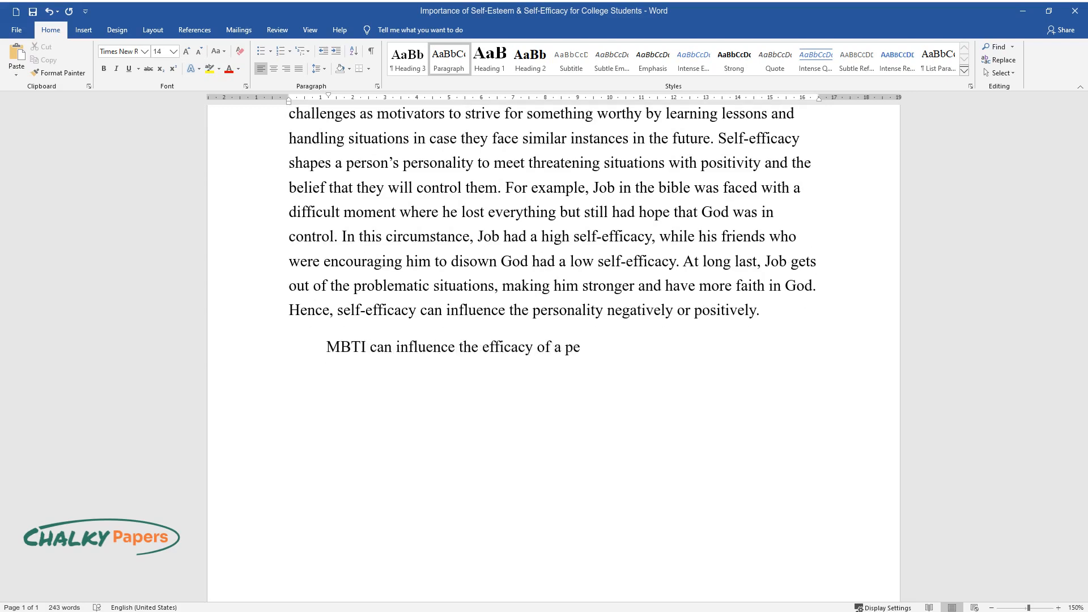
{"action": "type", "text": "rson in several ways. The MBTI t"}
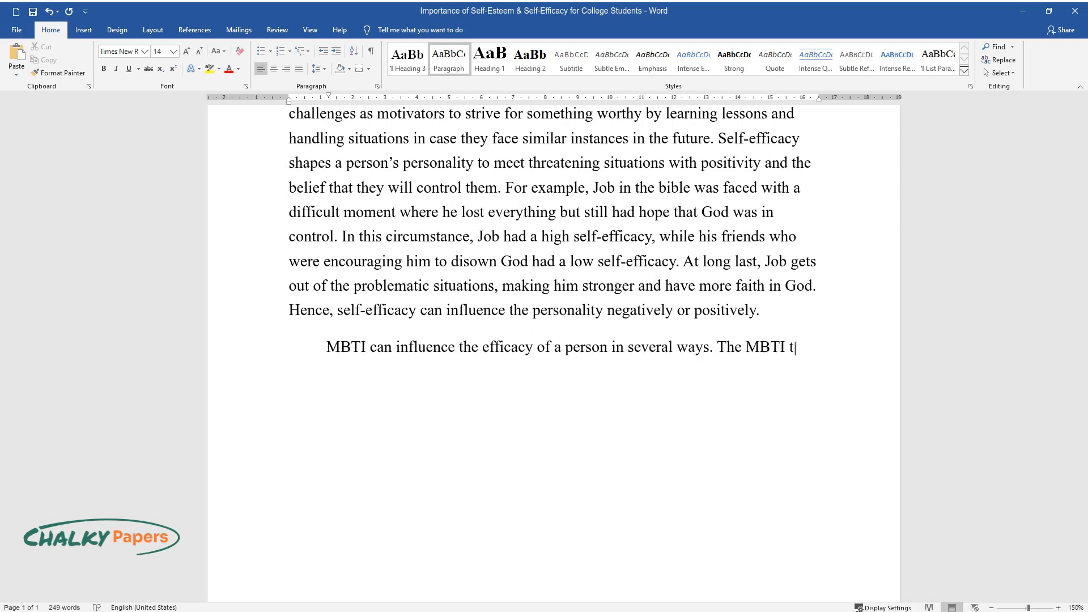
{"action": "type", "text": "est is conducted to identify the"}
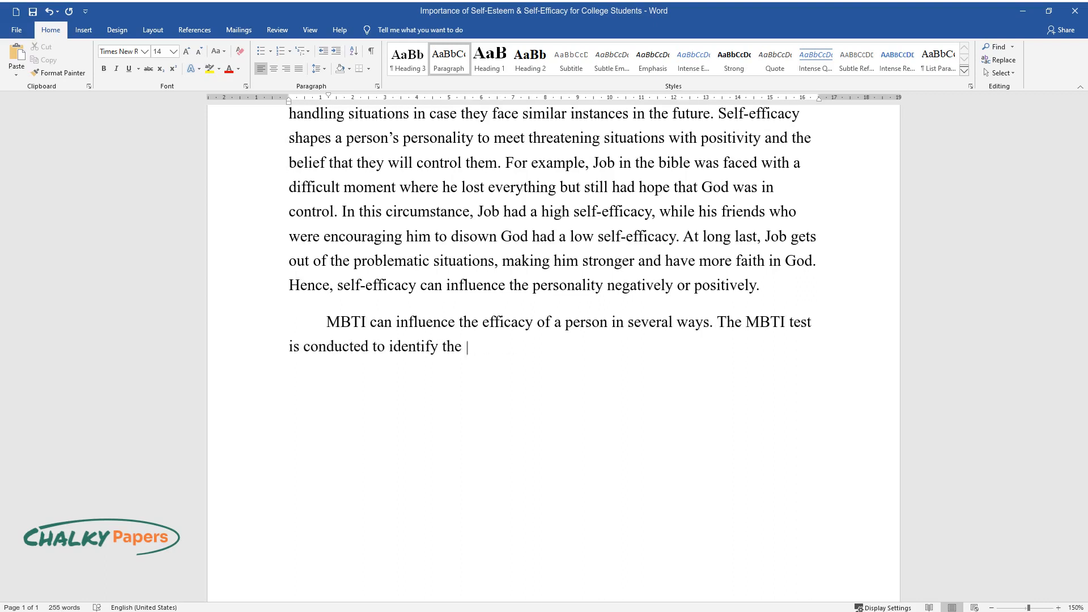
{"action": "type", "text": "various personalities that individuals possess."}
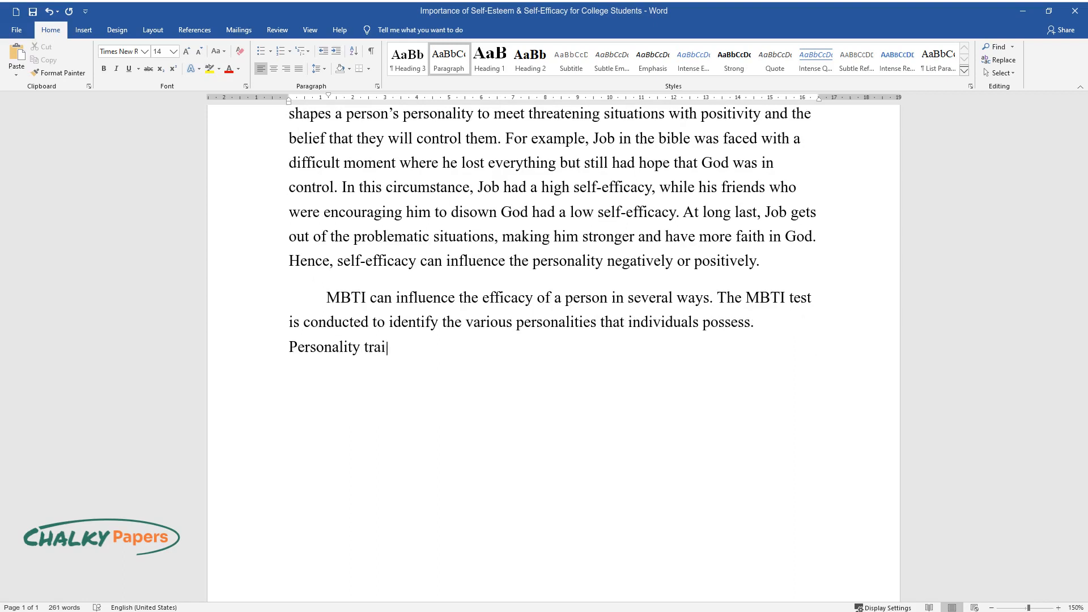
{"action": "type", "text": "ts developed by socialization, ed"}
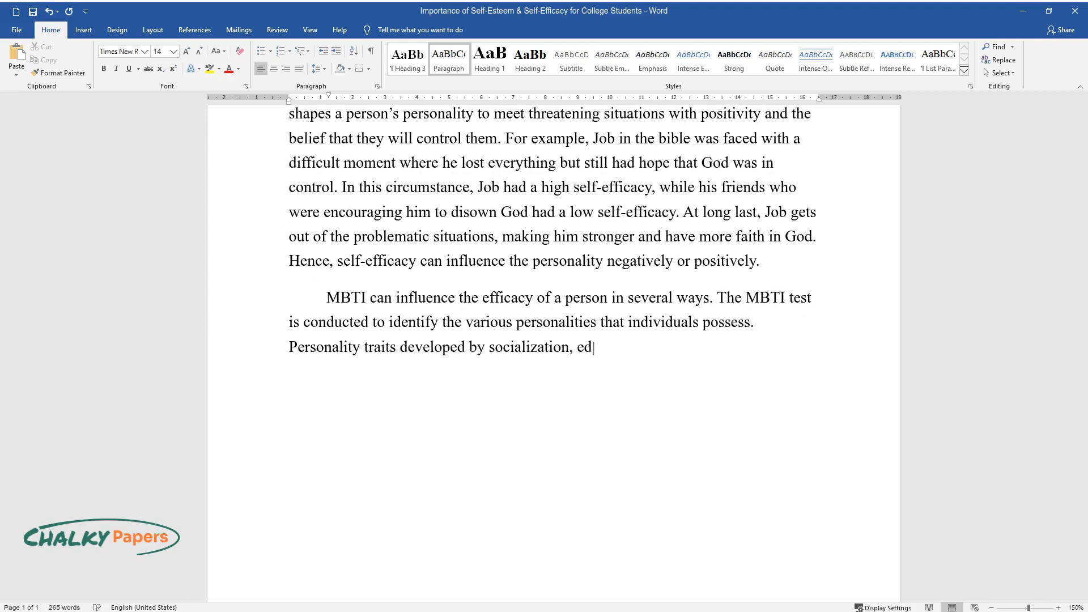
{"action": "type", "text": "ucation, and innate nurturing can"}
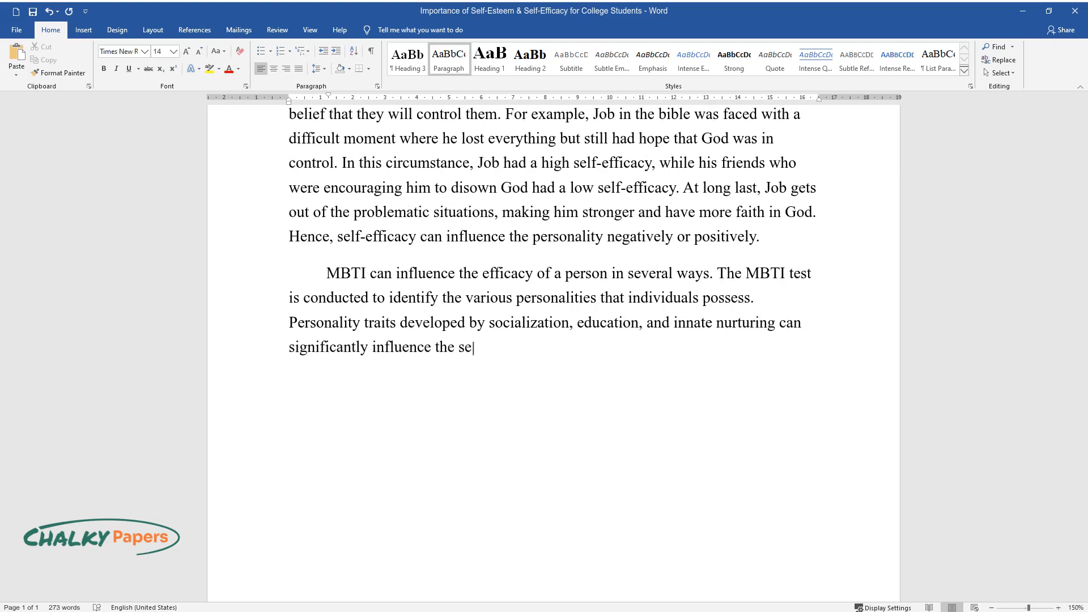
{"action": "type", "text": "lf-efficacy of a person. Importantly, individuals born"}
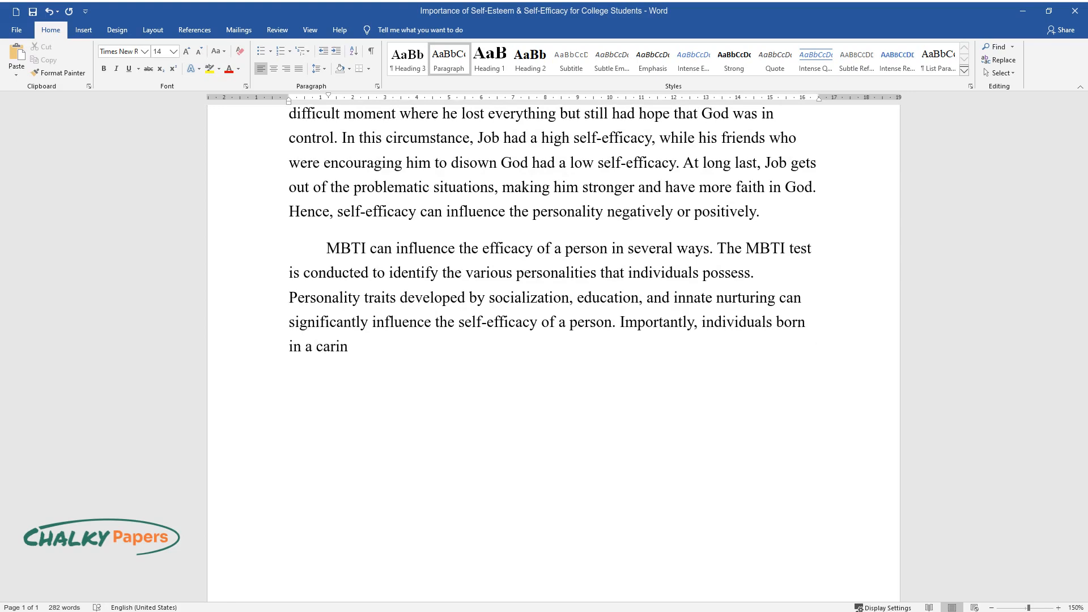
{"action": "type", "text": "g environment can develop high levels of self-efficacy in their"}
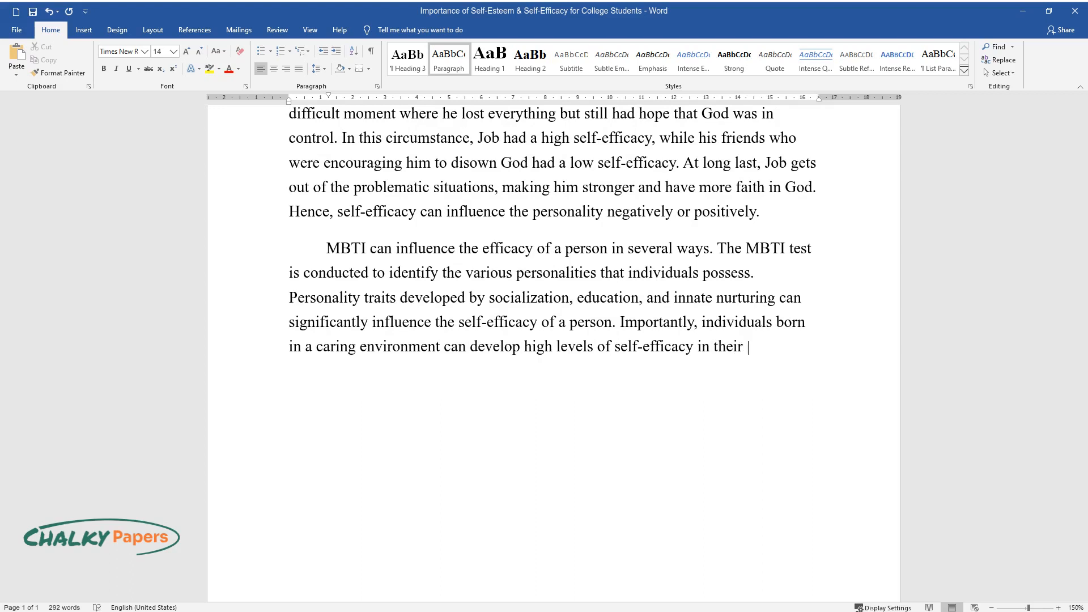
Finish the paragraph: people use traits like selflessness to improve society, ending 'affecting their efficacy levels.'.
{"action": "type", "text": "lives. Individuals with great personalities such as humility and"}
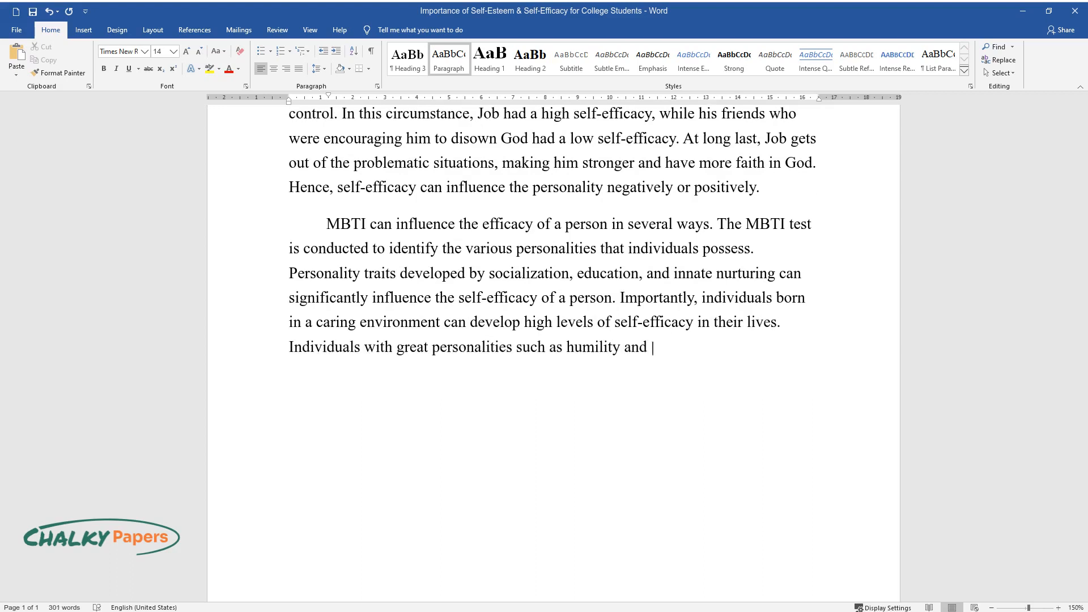
{"action": "type", "text": "selflessness can use their attri"}
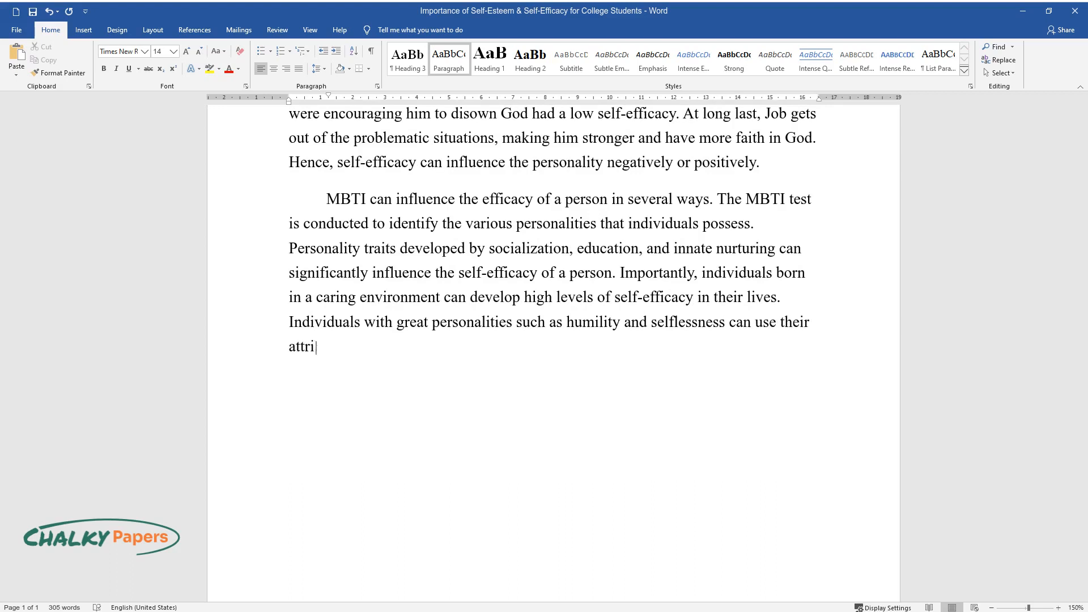
{"action": "type", "text": "butes to make society a better p"}
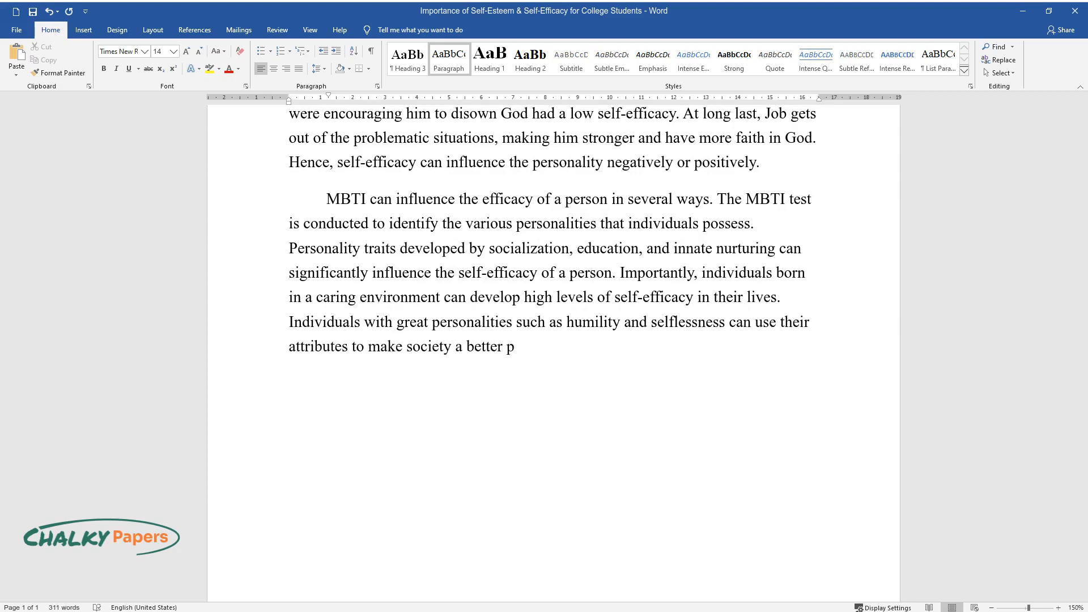
{"action": "type", "text": "lace to stay. Most people try to"}
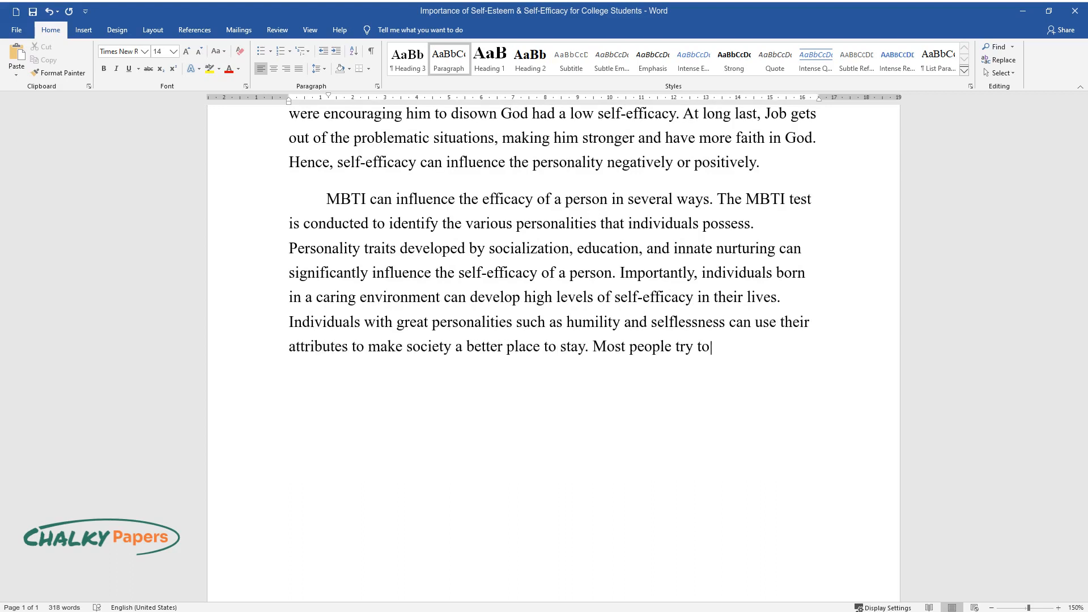
{"action": "type", "text": "identify their personality trait"}
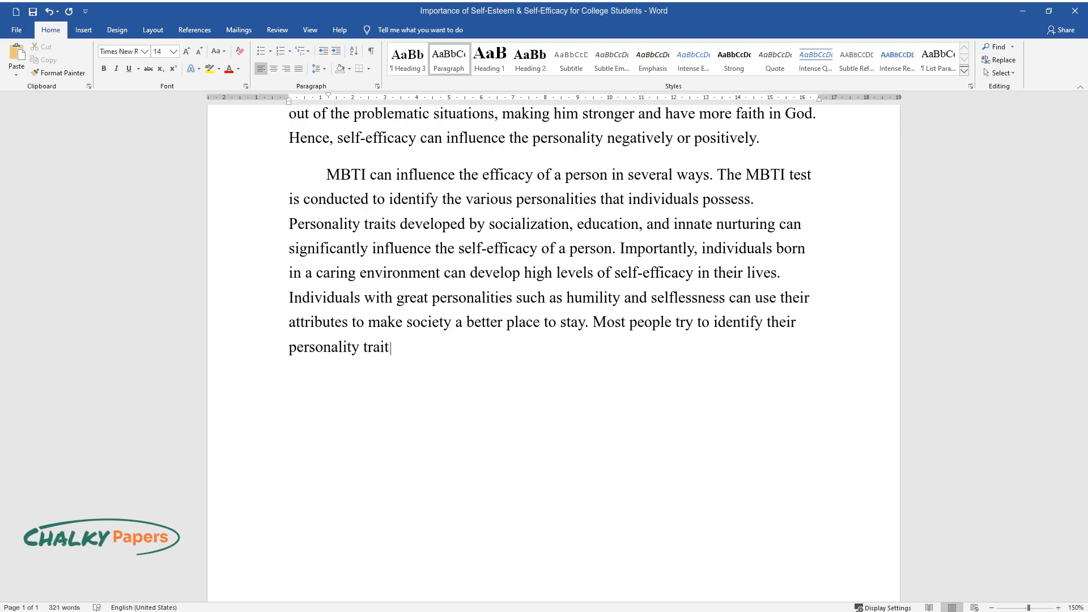
{"action": "type", "text": "s to apply them later in life to"}
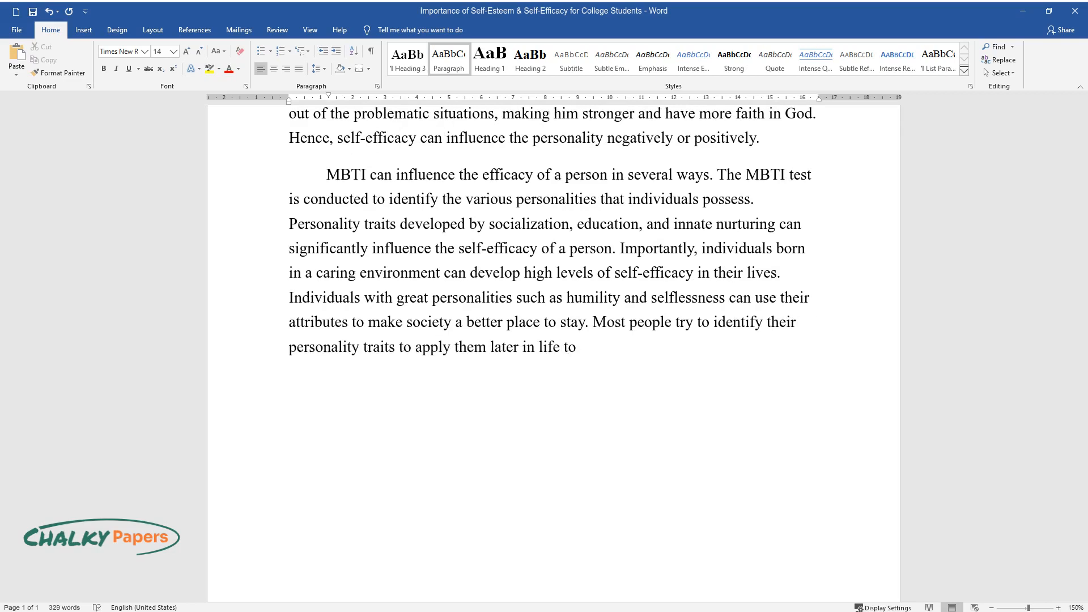
{"action": "type", "text": "change culture positively. Pers"}
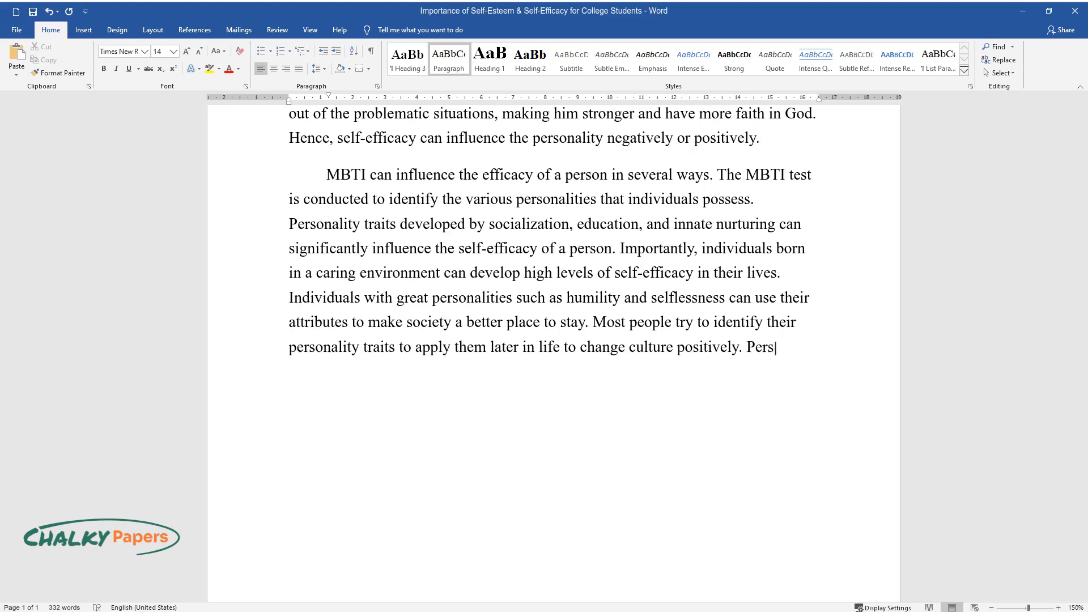
{"action": "type", "text": "onality traits affect the daily life of every individual, affect"}
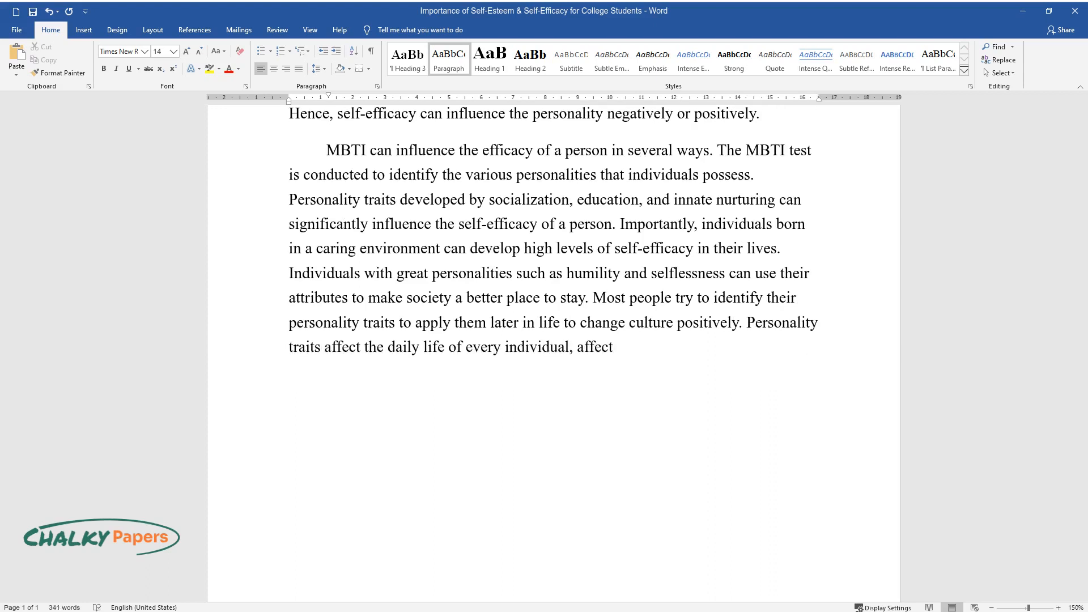
{"action": "type", "text": "ing their efficacy levels."}
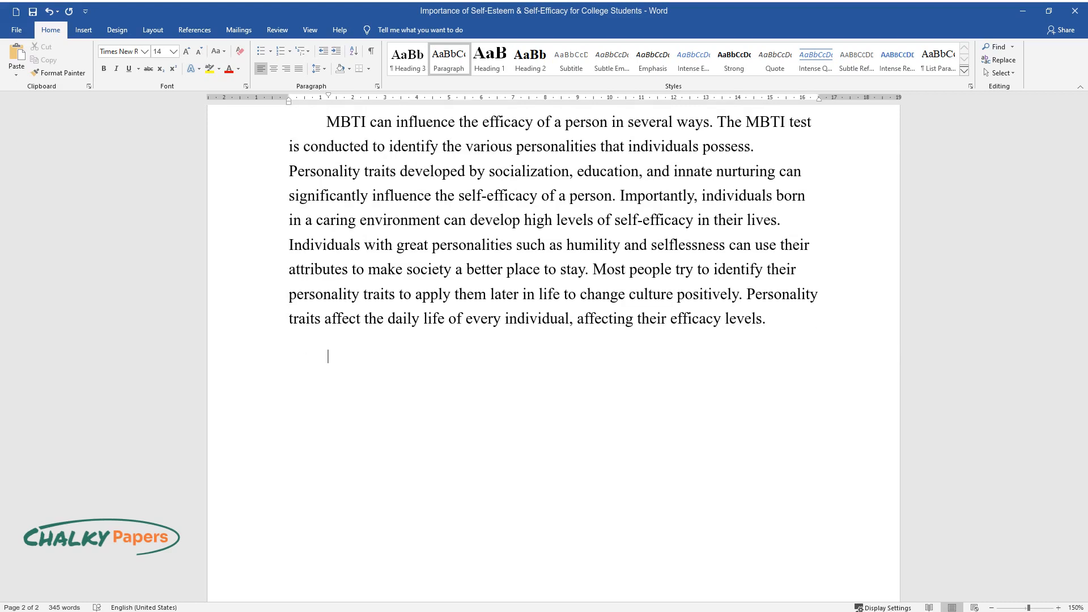
Write that faith pushes individuals to act and believing in oneself is the lynchpin of the highest self-efficacy.
{"action": "type", "text": "In any aspect"}
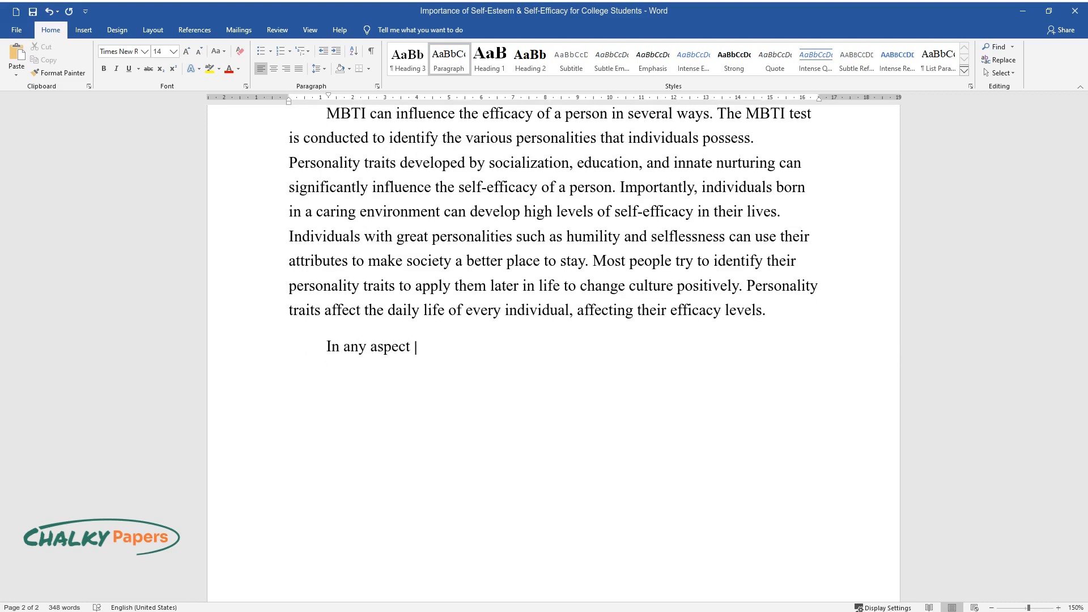
{"action": "type", "text": "of a person's life, having faith at"}
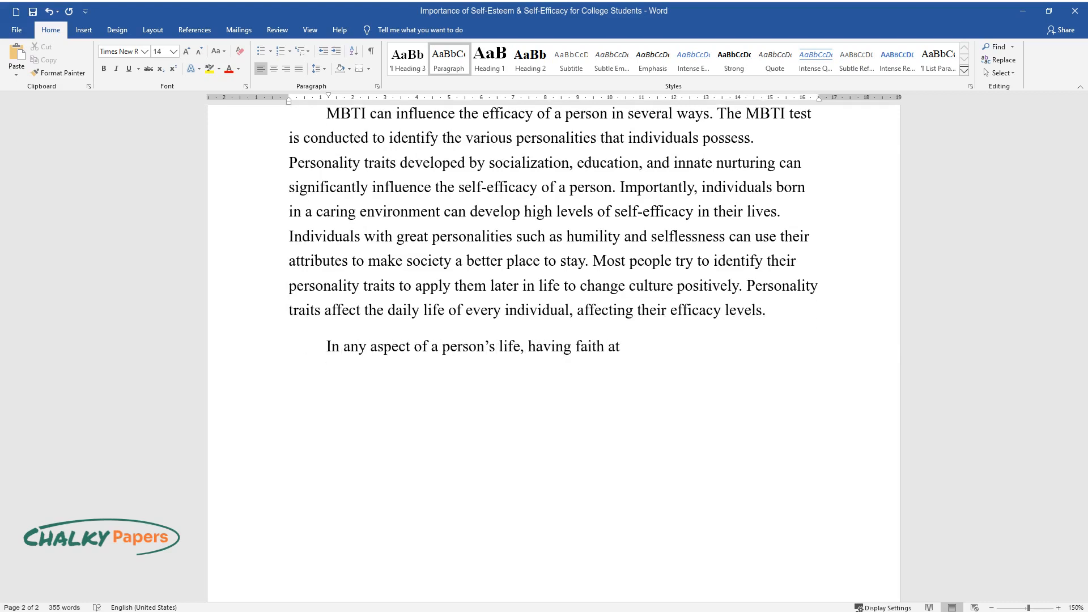
{"action": "type", "text": "individual levels can push an indivi"}
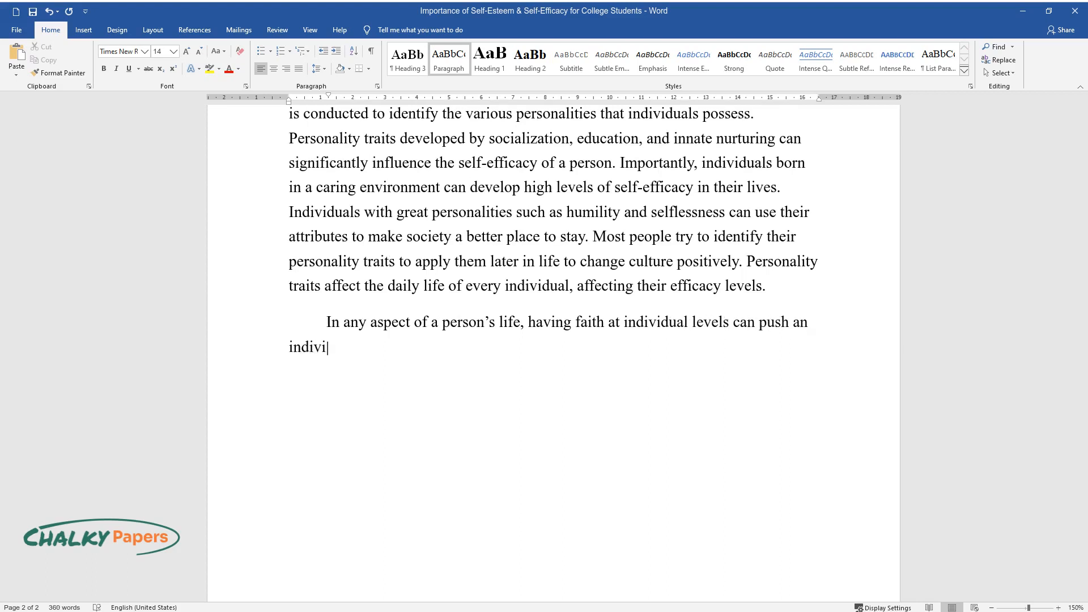
{"action": "type", "text": "dual to take the necessary steps i"}
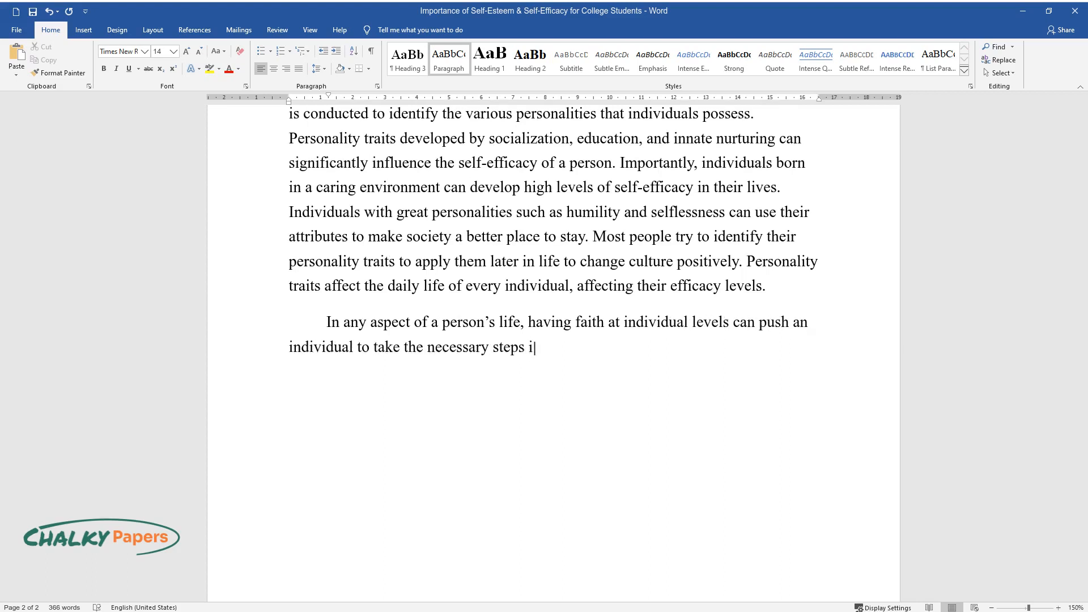
{"action": "type", "text": "n their life. Every person should believe i"}
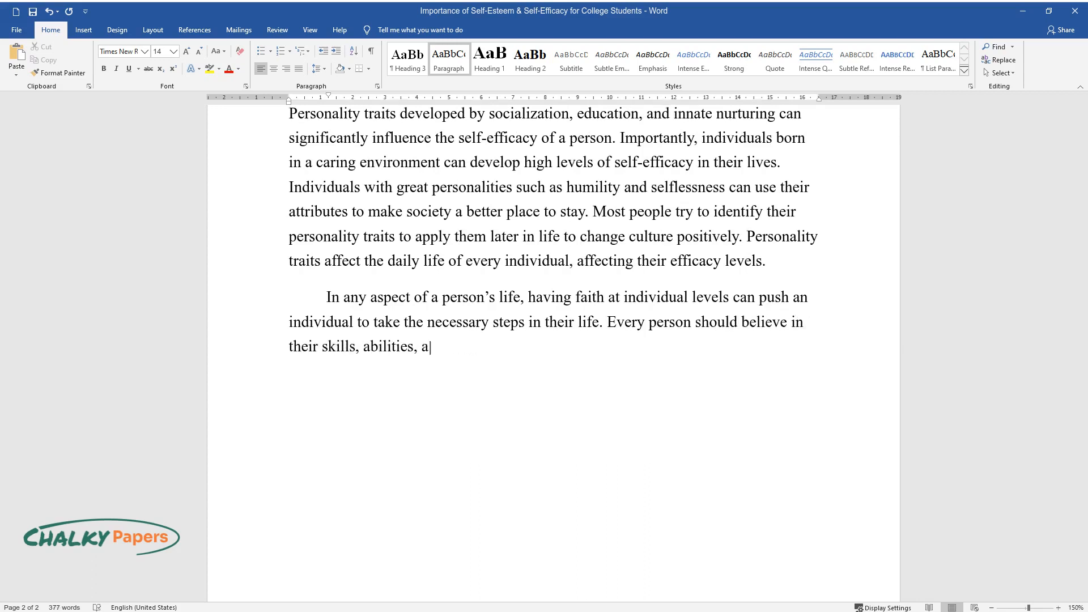
{"action": "type", "text": "nd passions in the pursuit of succe"}
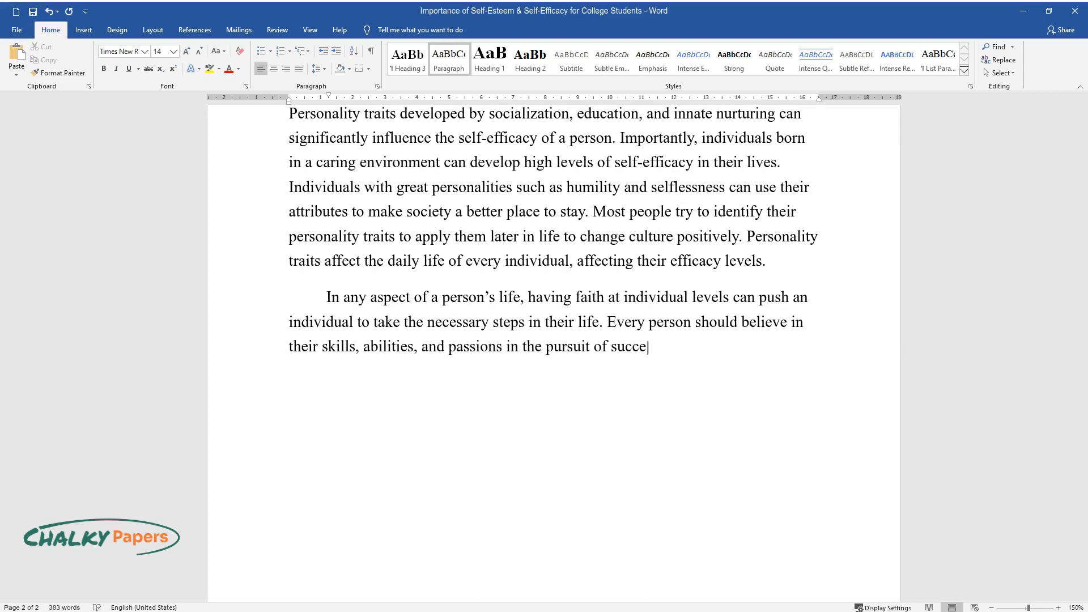
{"action": "type", "text": "ss. Believing in oneself is the lyn"}
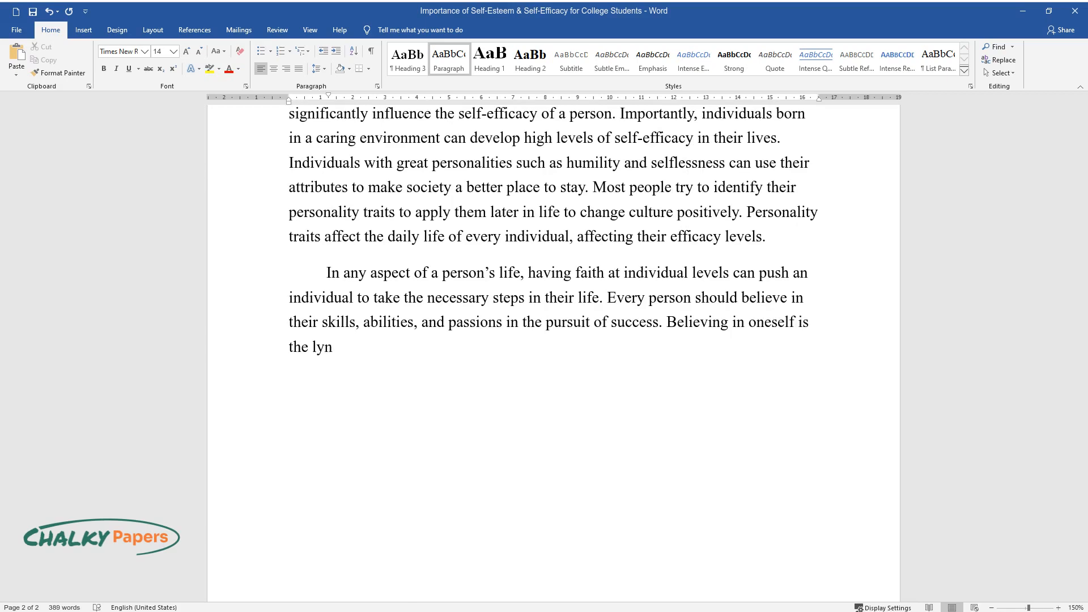
{"action": "type", "text": "chpin of the highest self-efficacy"}
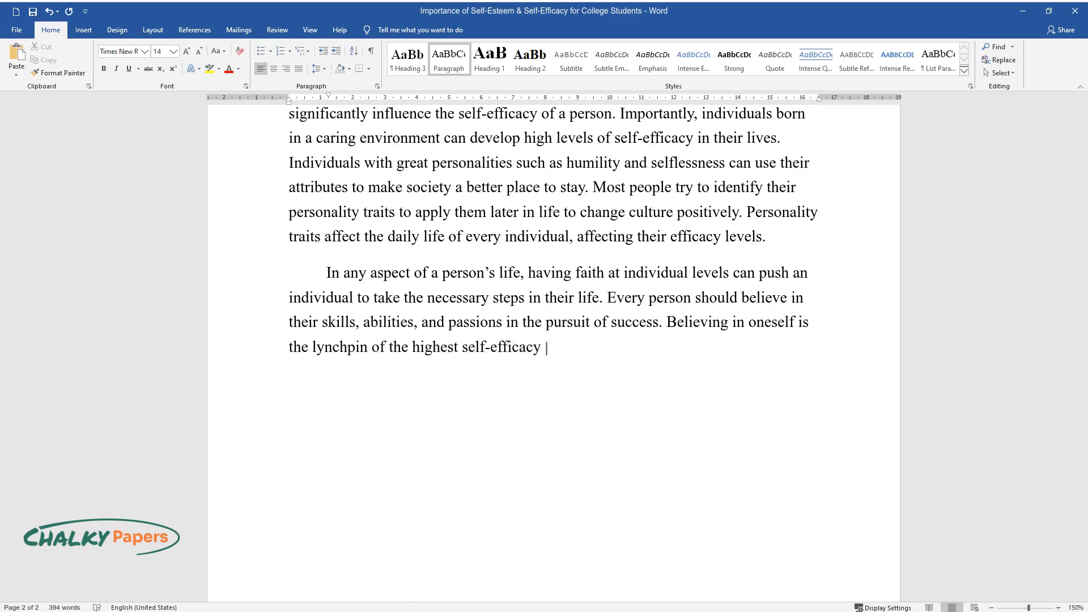
{"action": "type", "text": "because faith gives an individual a"}
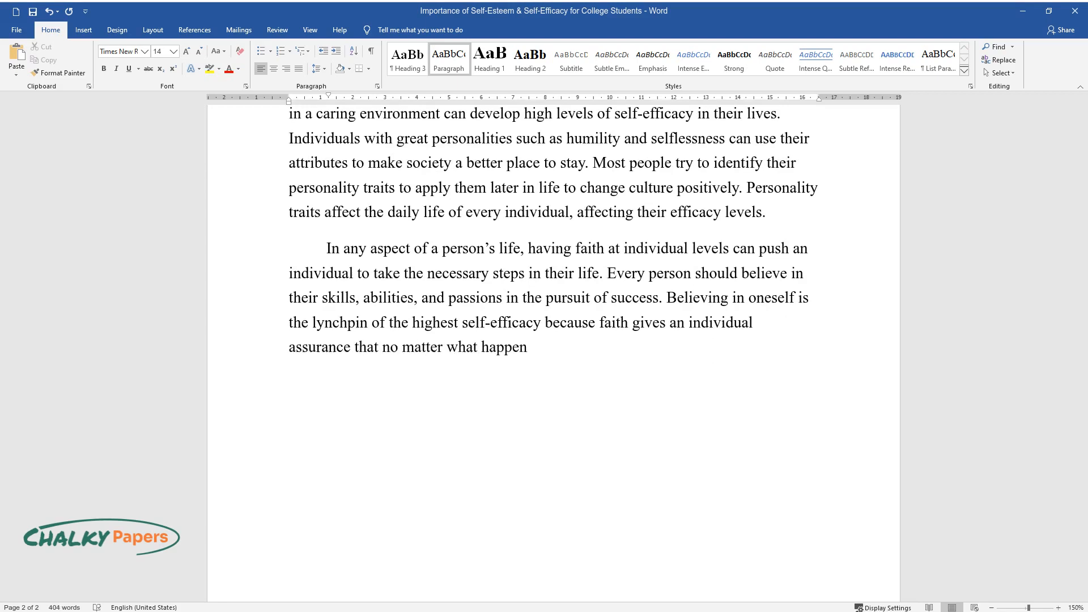
Finish the faith paragraph, ending with faith making human beings love themselves and be confident in their abilities.
{"action": "type", "text": "s, it shall be well. People can ask"}
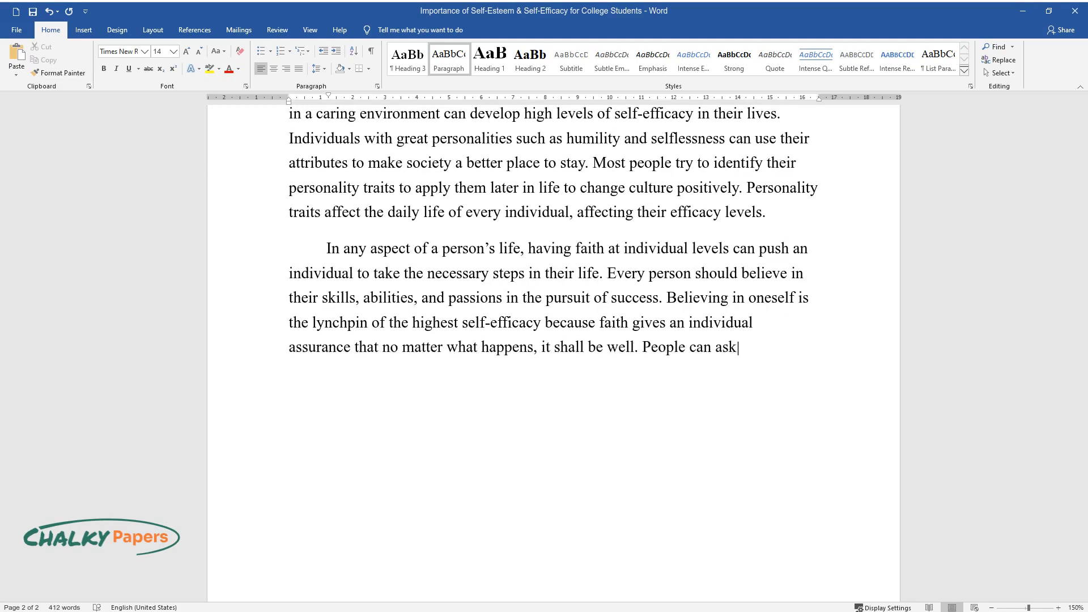
{"action": "type", "text": "themselves the importance of having confidence in themselves, but the truth here is that it is the most r"}
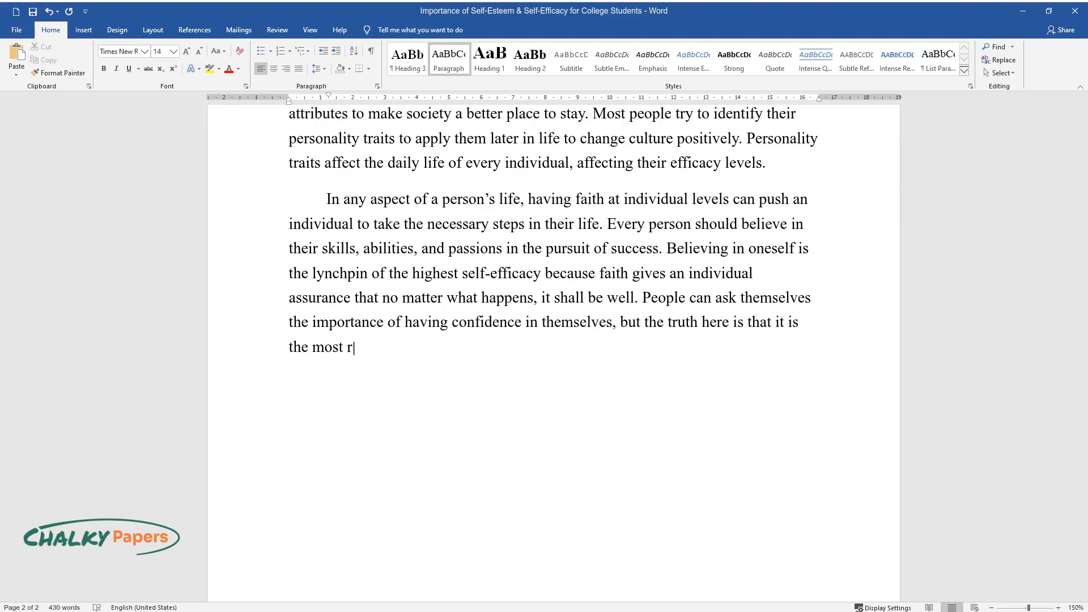
{"action": "type", "text": "emarkable step in creating a good life. Faith ensures high self-efficacy by"}
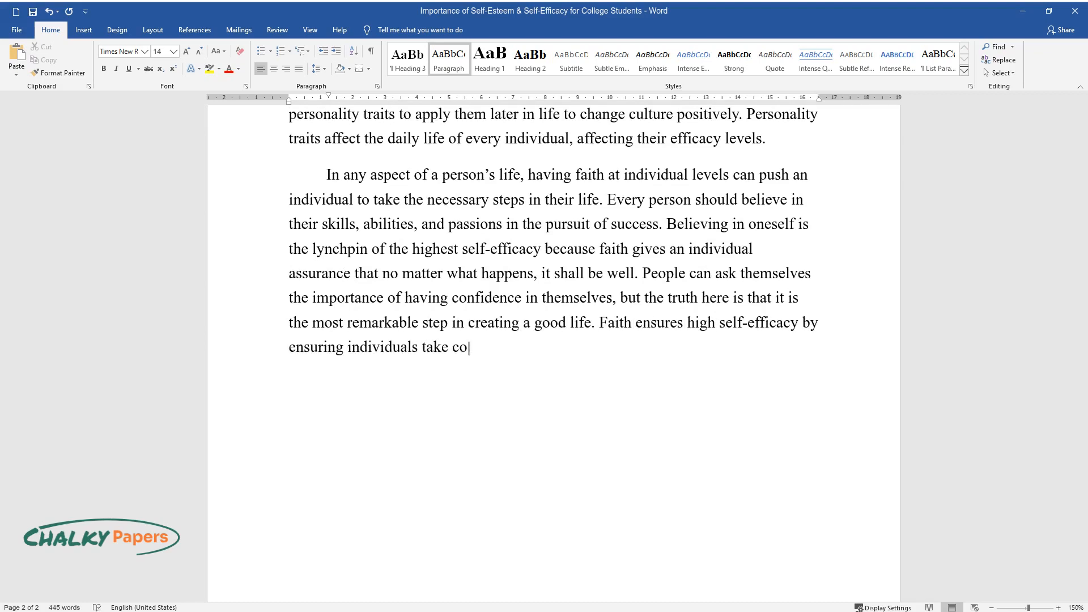
{"action": "type", "text": "ntrol of their feelings and thoughts to reach their"}
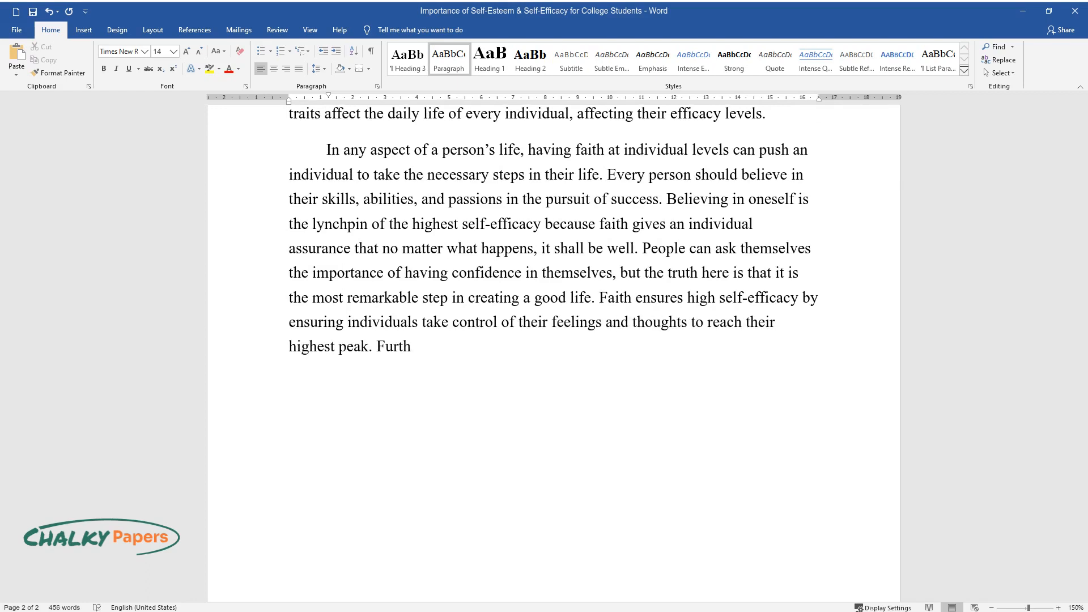
{"action": "type", "text": "ermore, faith makes human beings lo"}
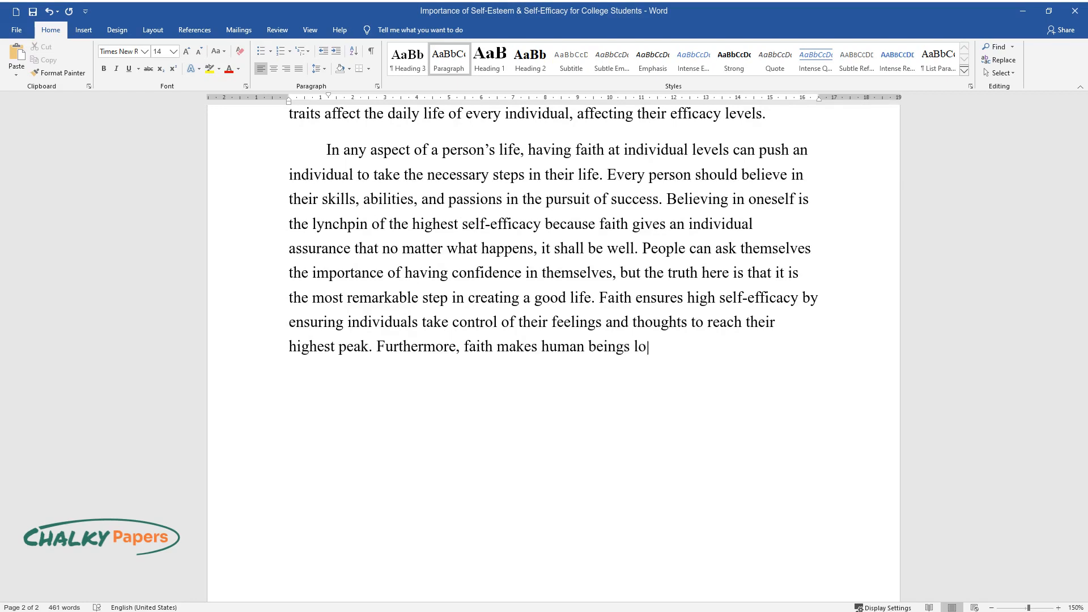
{"action": "type", "text": "ve themselves and be confident in their abilities."}
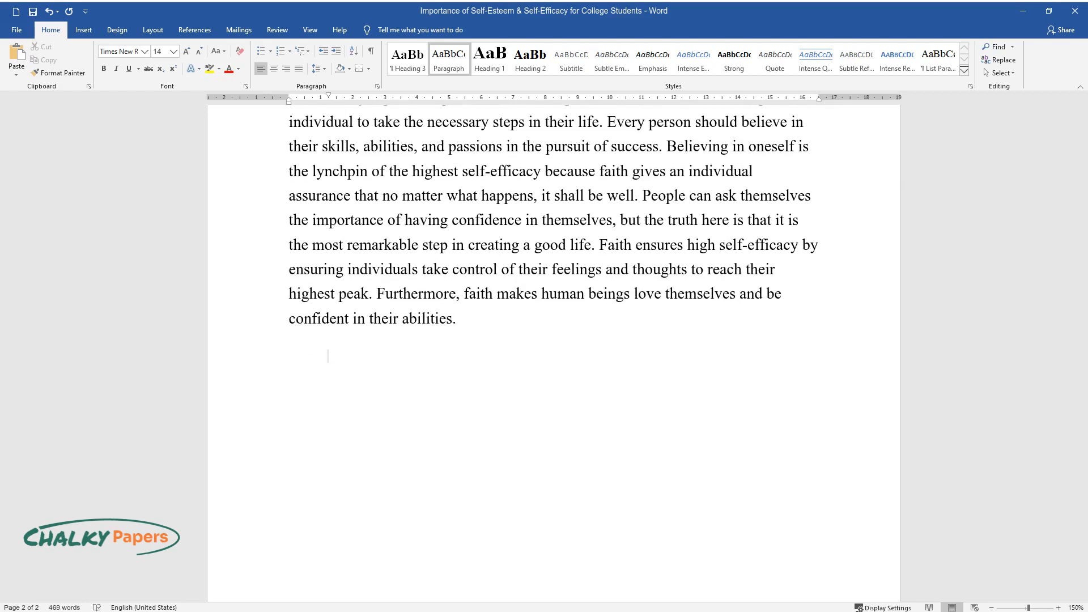
Write that attaining higher self-efficacy needs many factors and faith is like an uphill race, favoring a personal step.
{"action": "type", "text": "Attaining highe"}
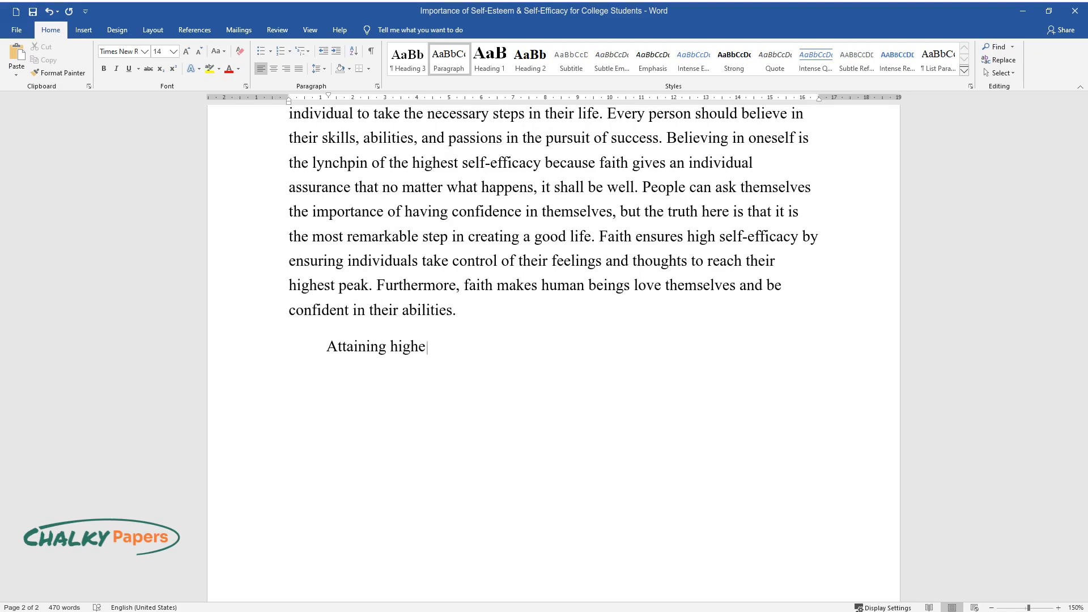
{"action": "type", "text": "r levels of self-efficacy require"}
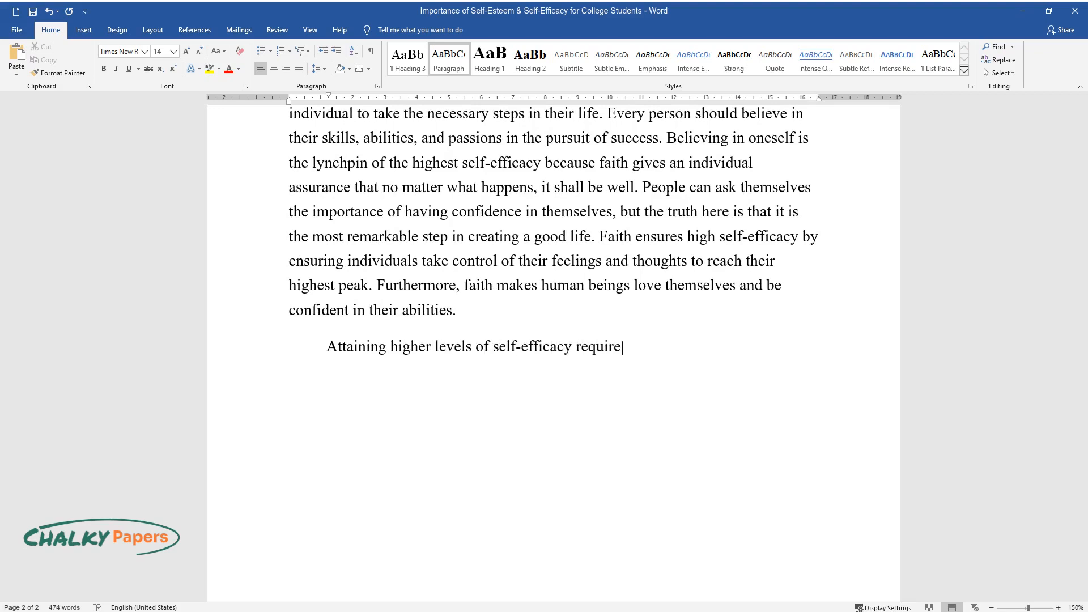
{"action": "type", "text": "s a contribution of many factors."}
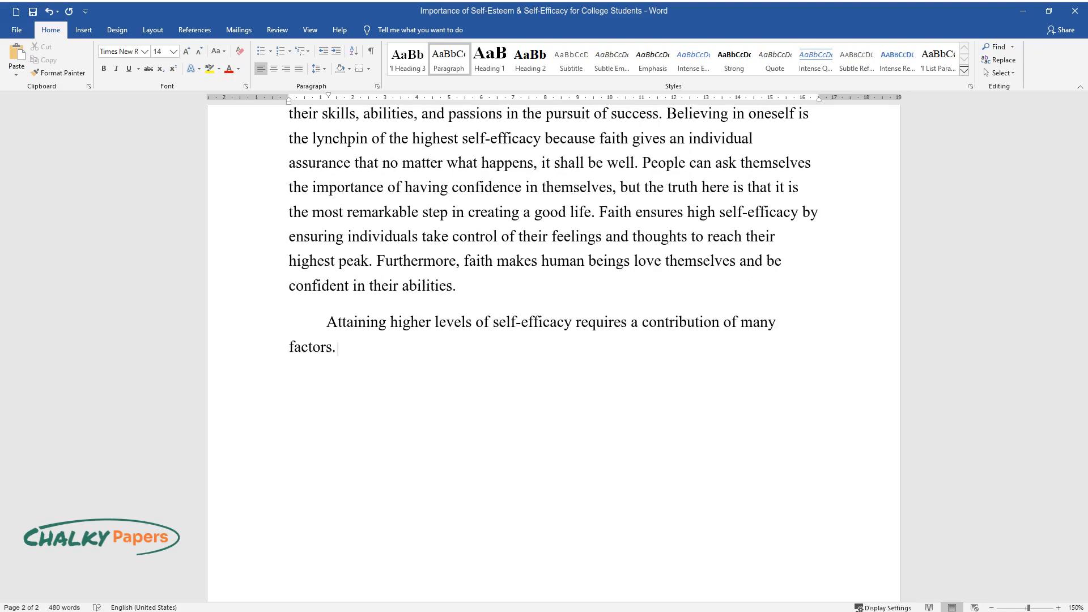
{"action": "type", "text": "Having faith is like running an"}
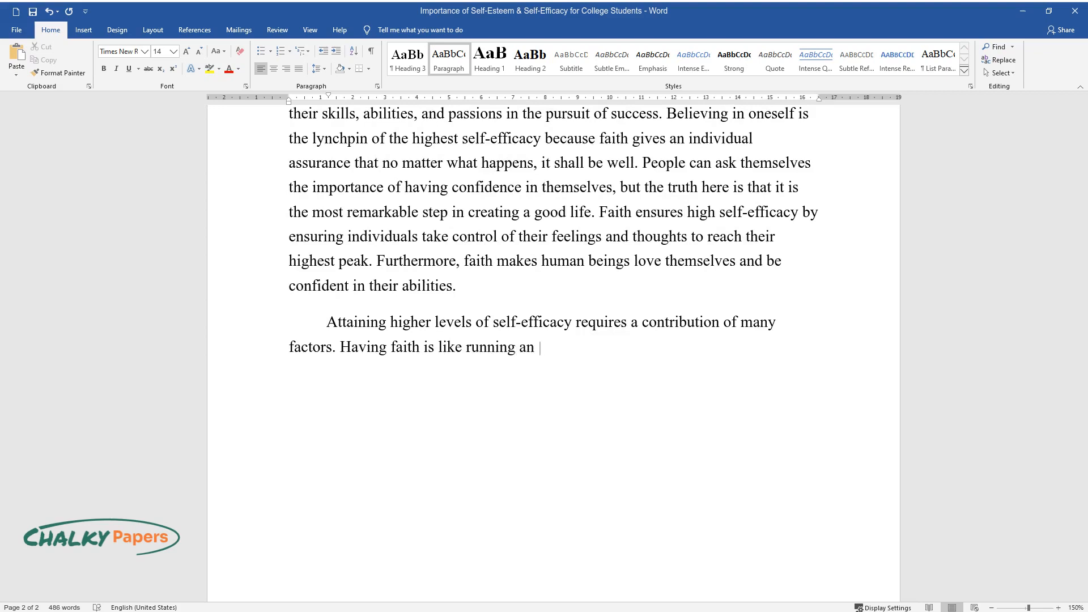
{"action": "type", "text": "uphill race with a lot of obstacles that need"}
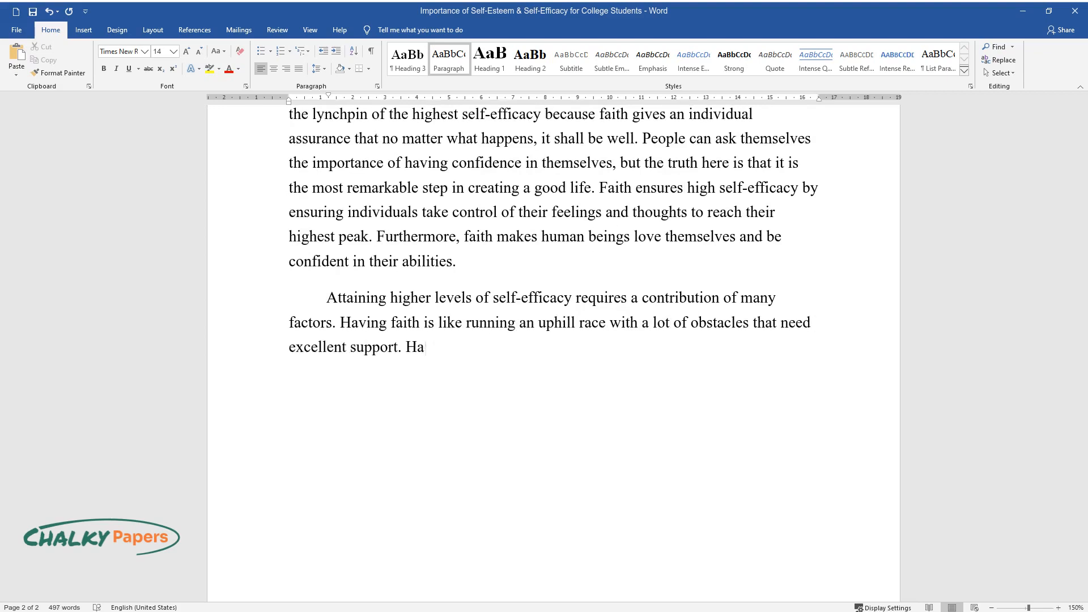
{"action": "type", "text": "ving faith does not necessarily mean a person has to seek"}
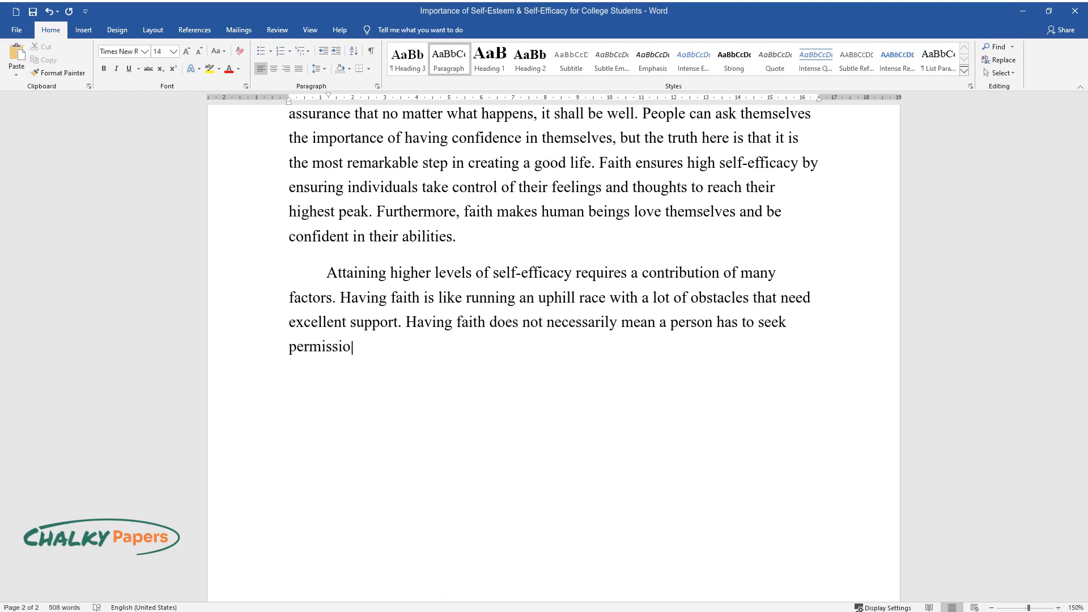
{"action": "type", "text": "n from others; though their help"}
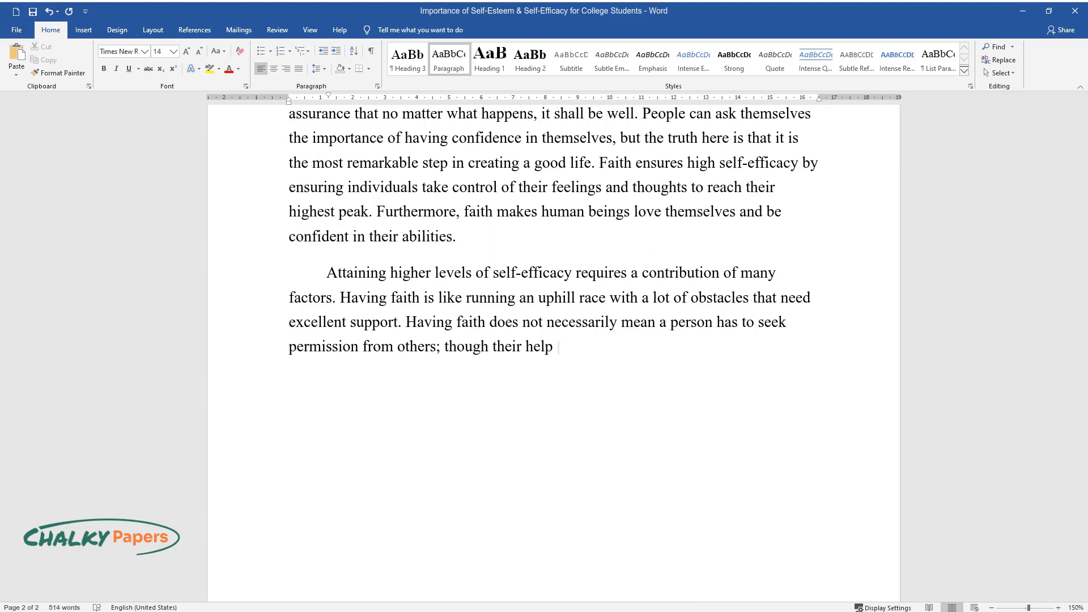
{"action": "type", "text": "can be necessary, taking a personal"}
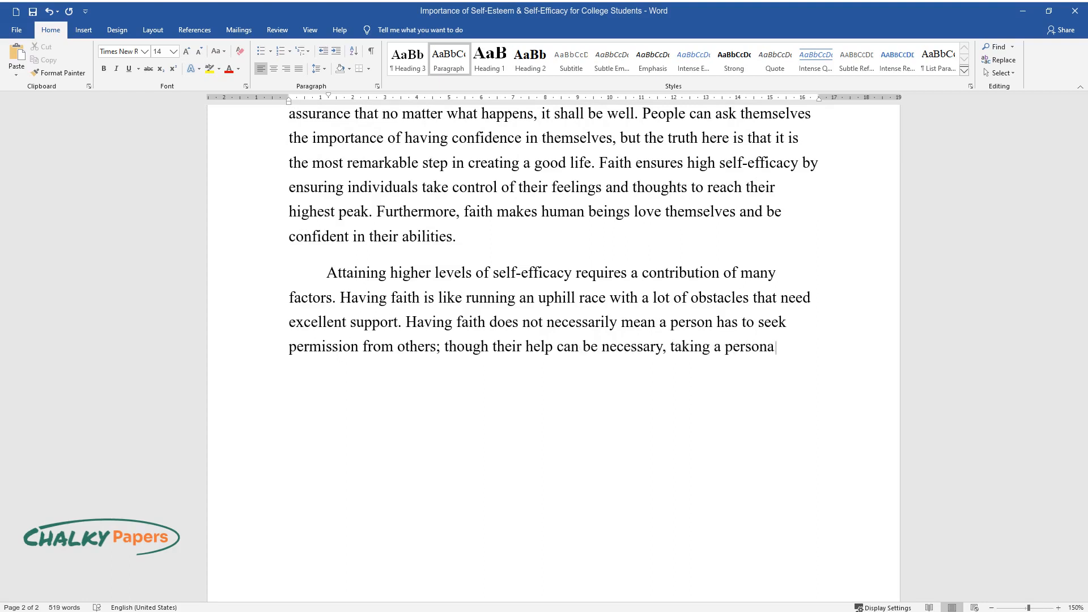
Conclude that self-efficacy can be fostered by celebrating small achievements that give a person extra confidence.
{"action": "type", "text": "l step is better. Self-efficacy c"}
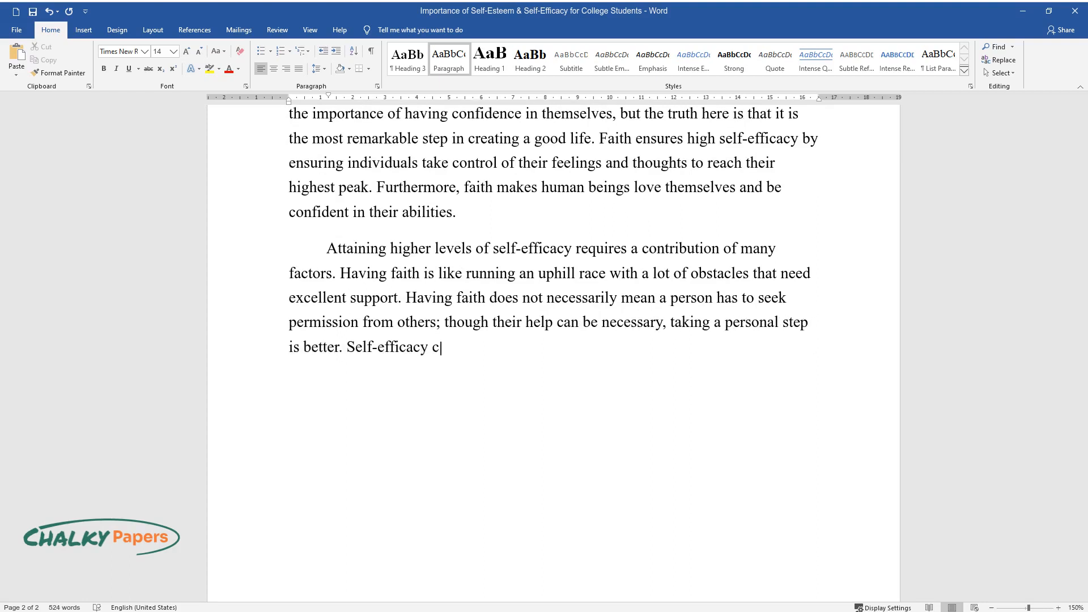
{"action": "type", "text": "an be fostered and monitored in one’s life. In part, it is"}
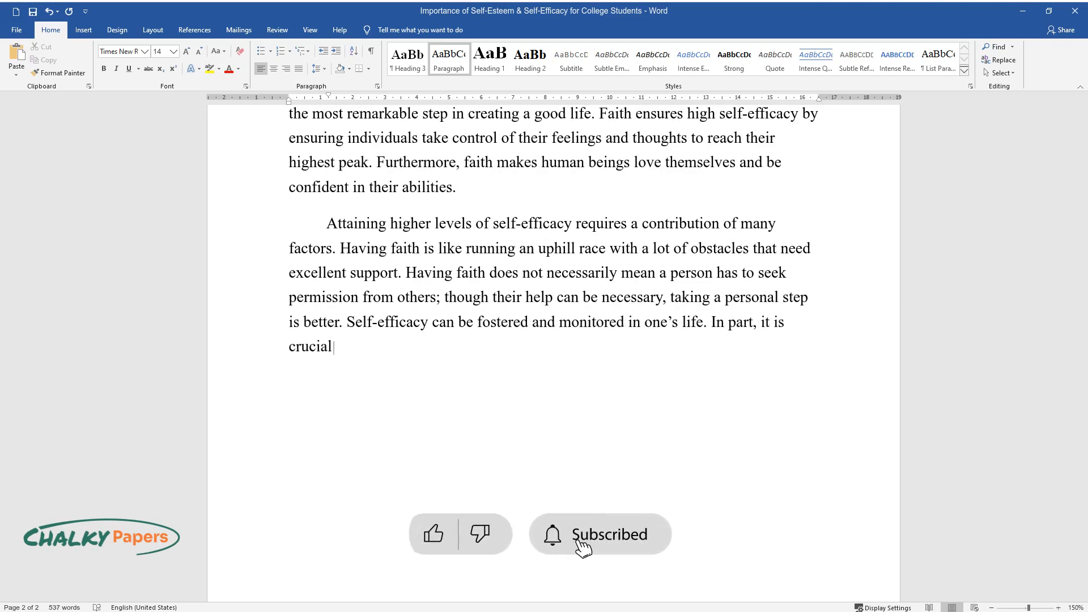
{"action": "type", "text": "to celebrate achievements, howev"}
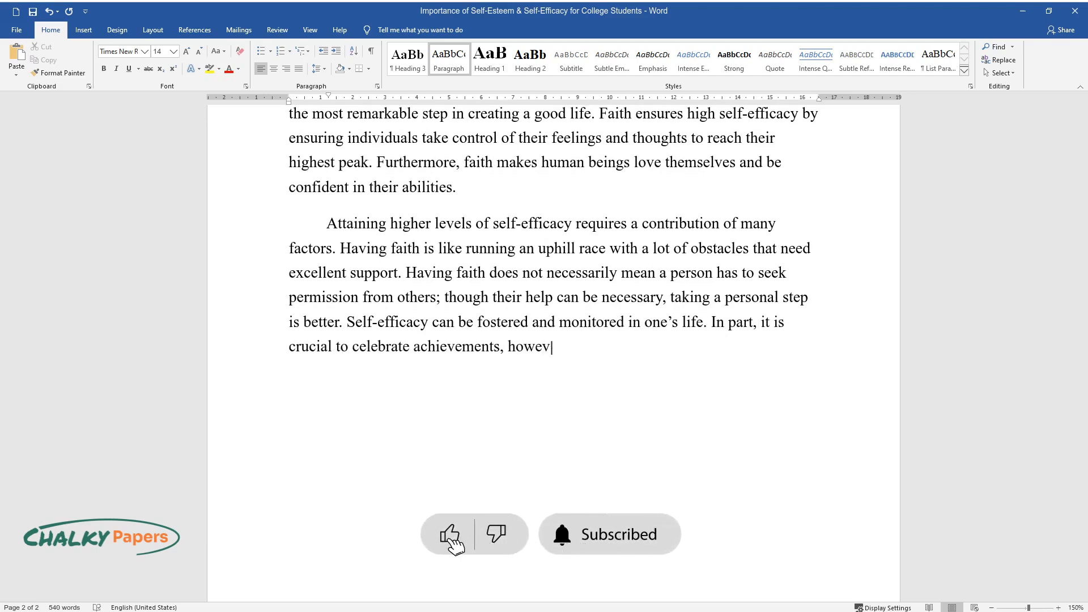
{"action": "type", "text": "er small they seem, since they can"}
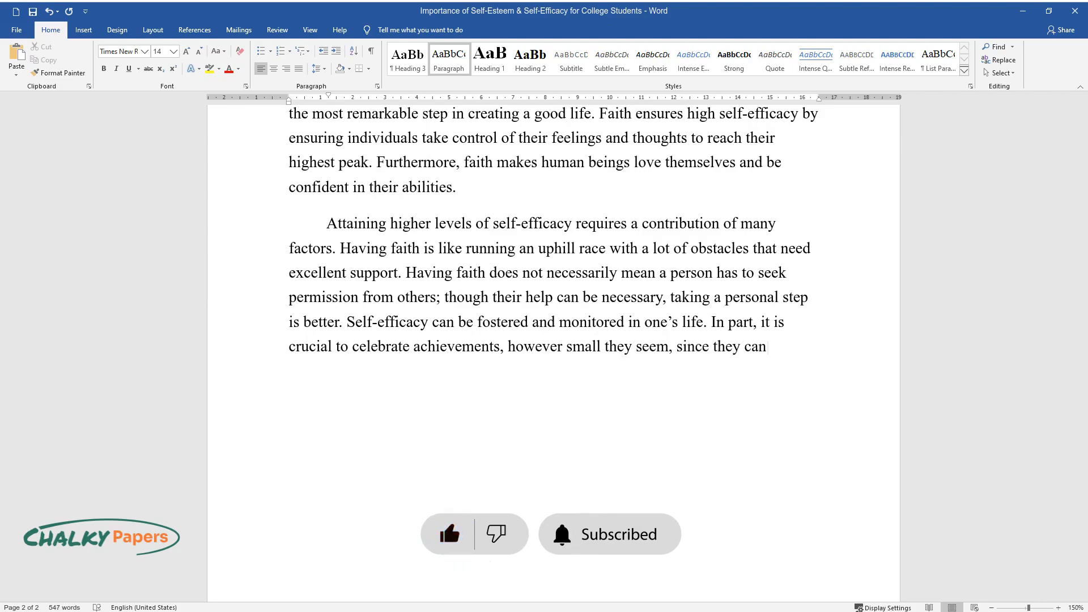
{"action": "type", "text": "give a person extra confidence."}
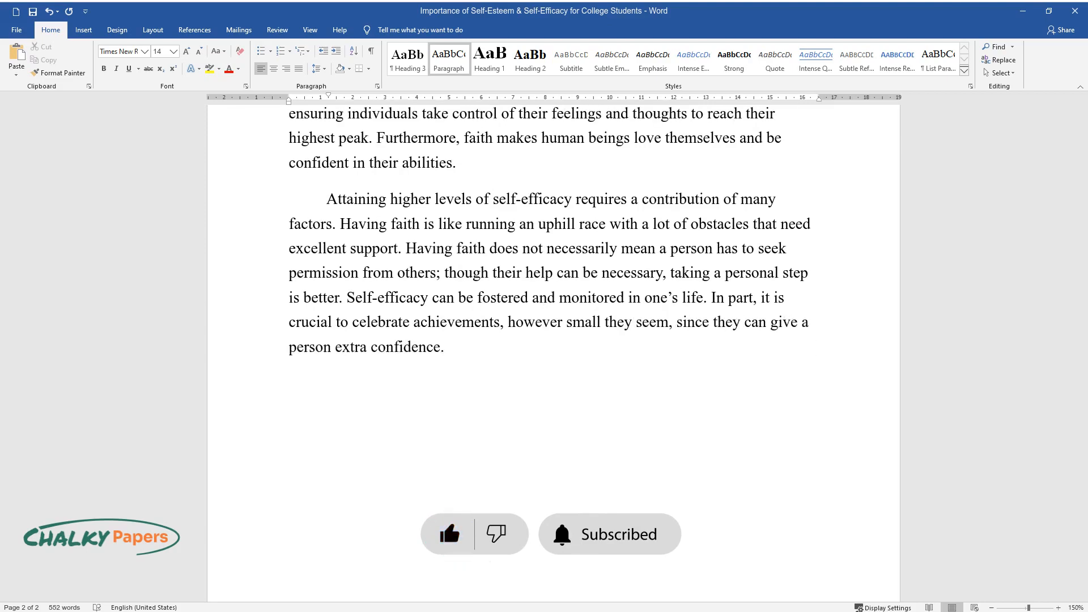